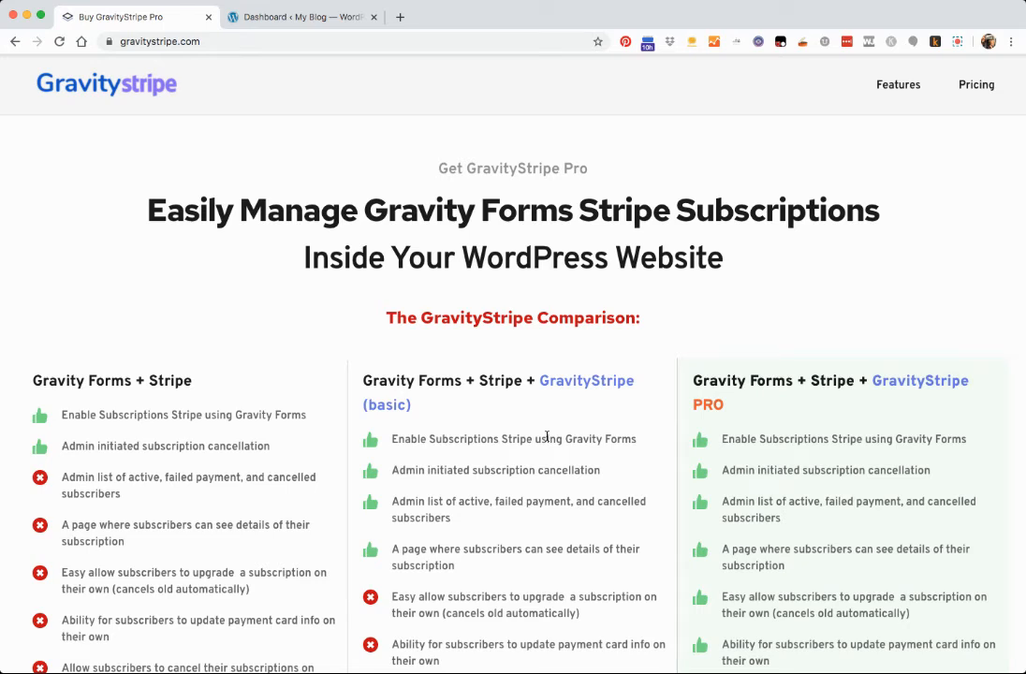
# From the WordPress dashboard, open Forms > Forms and show Payment Form Demo 1's settings menu
pyautogui.scroll(-3)
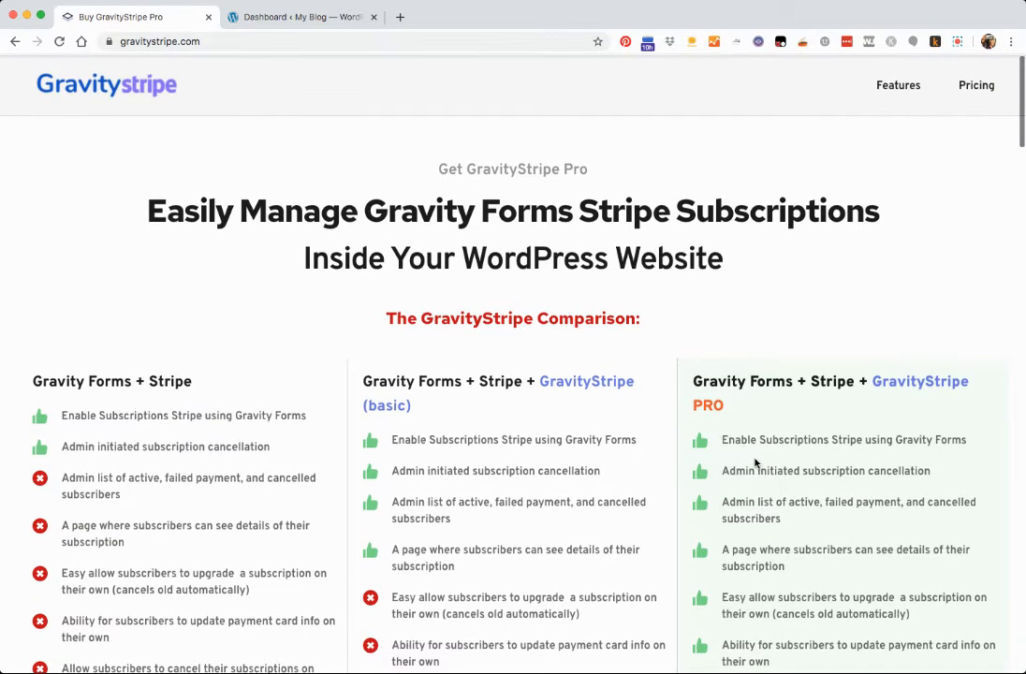
pyautogui.click(299, 17)
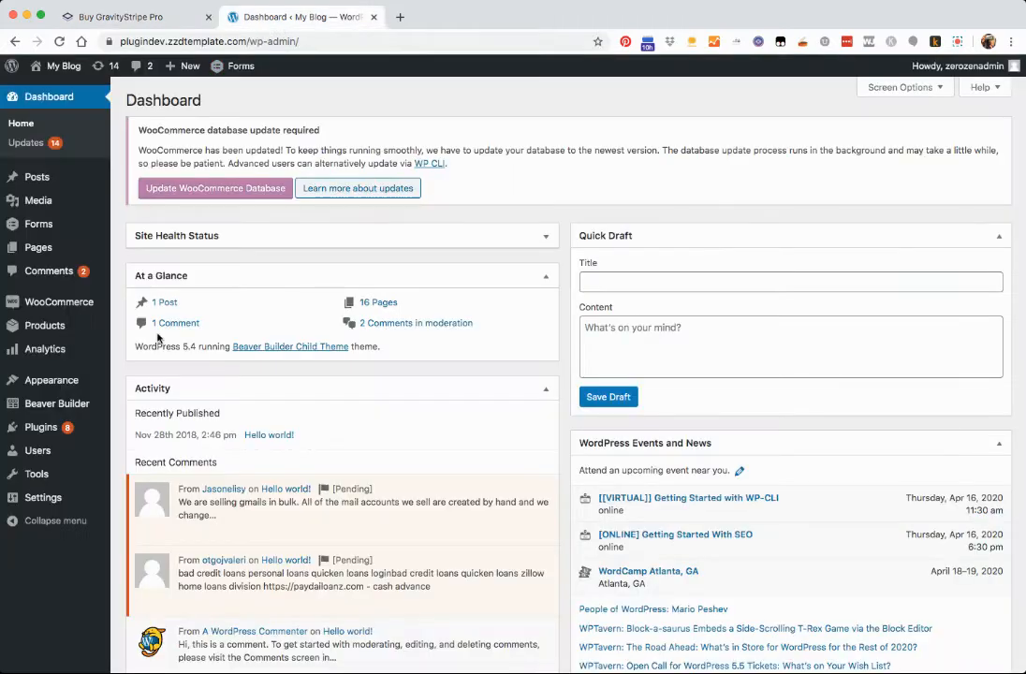
pyautogui.moveTo(153, 255)
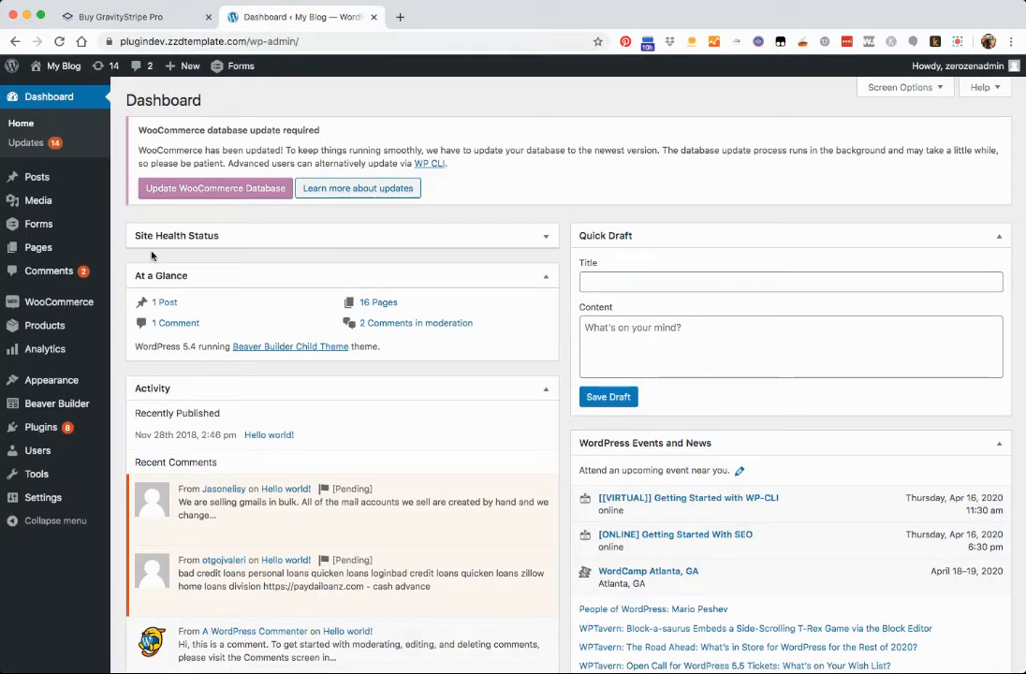
pyautogui.click(38, 223)
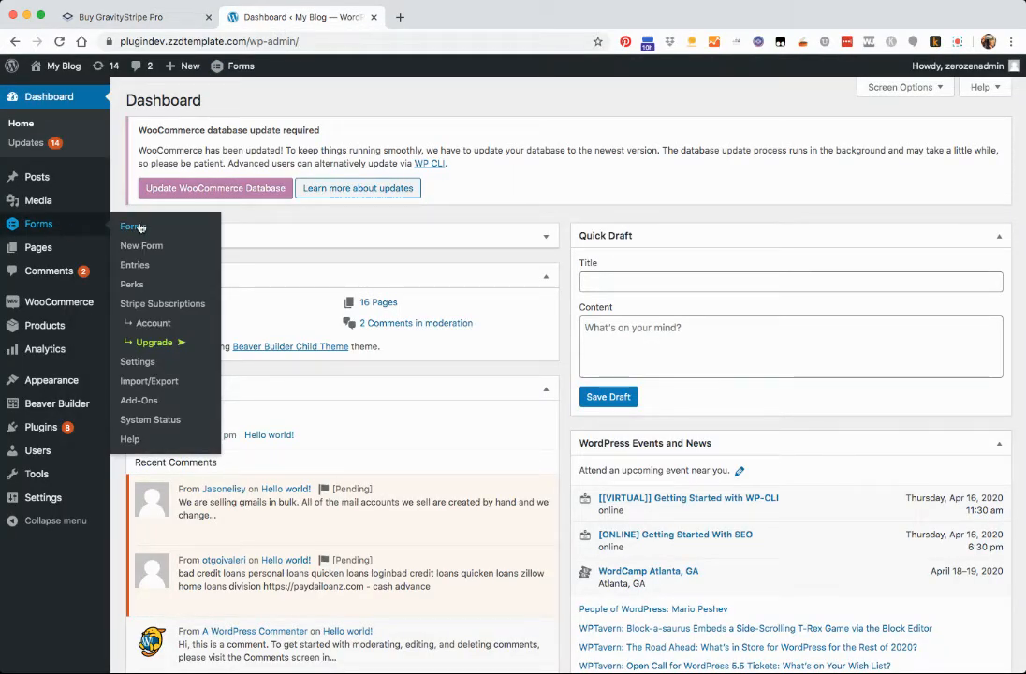
pyautogui.click(131, 227)
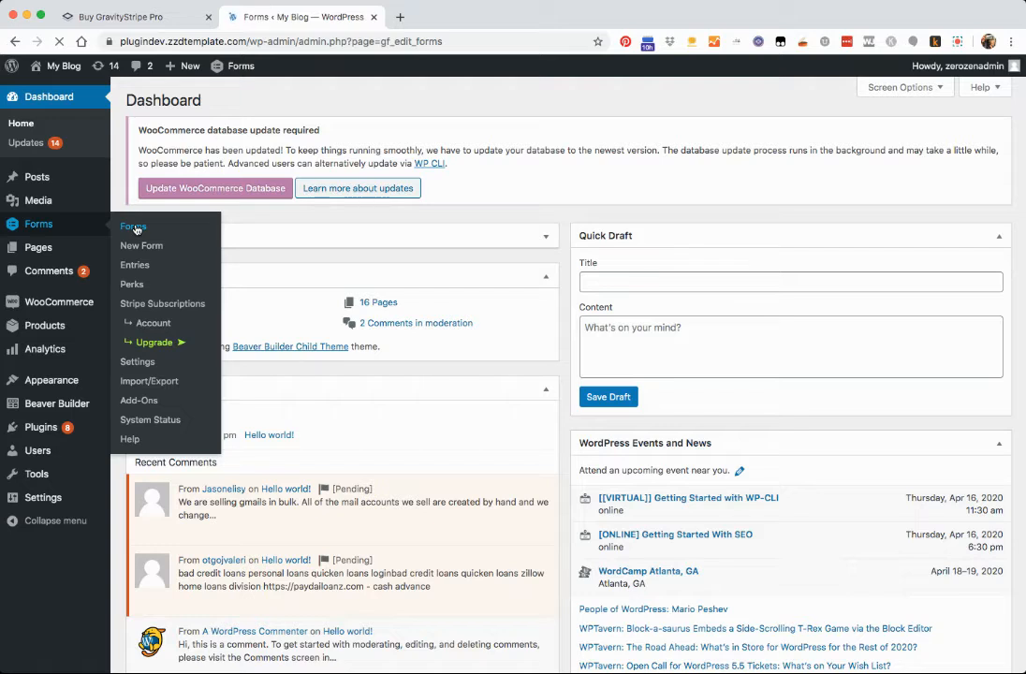
pyautogui.click(133, 227)
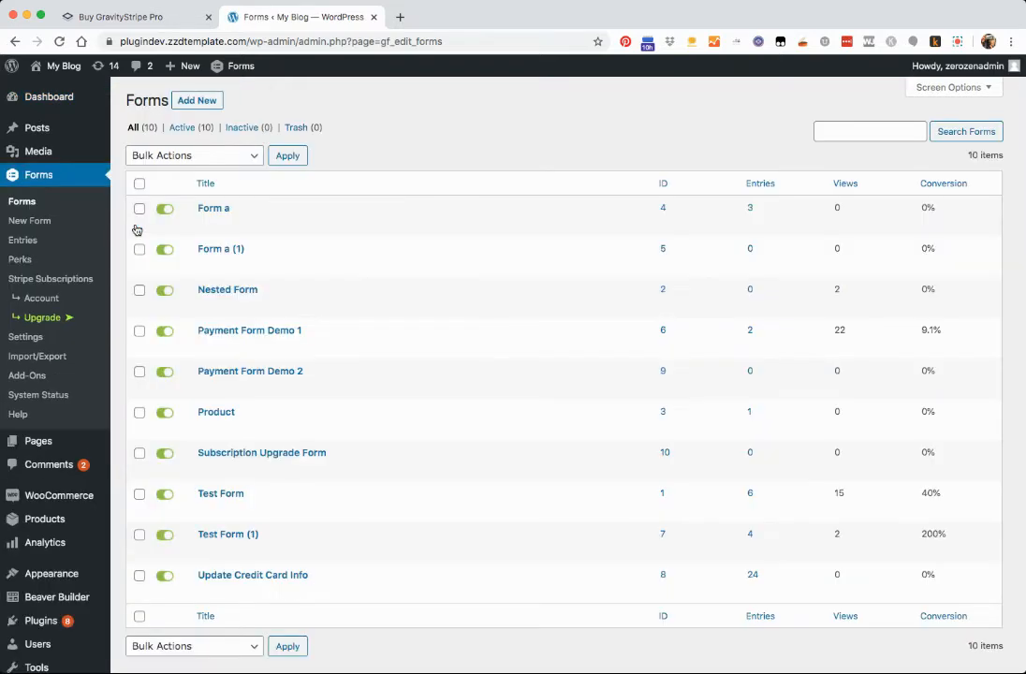
pyautogui.moveTo(213, 208)
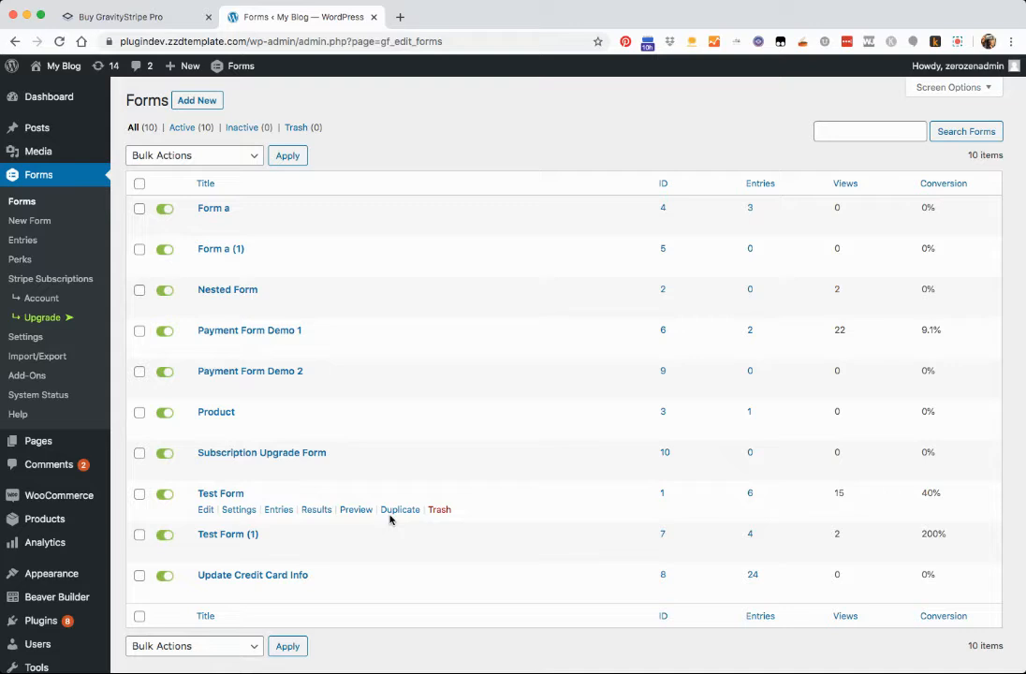
pyautogui.moveTo(276, 330)
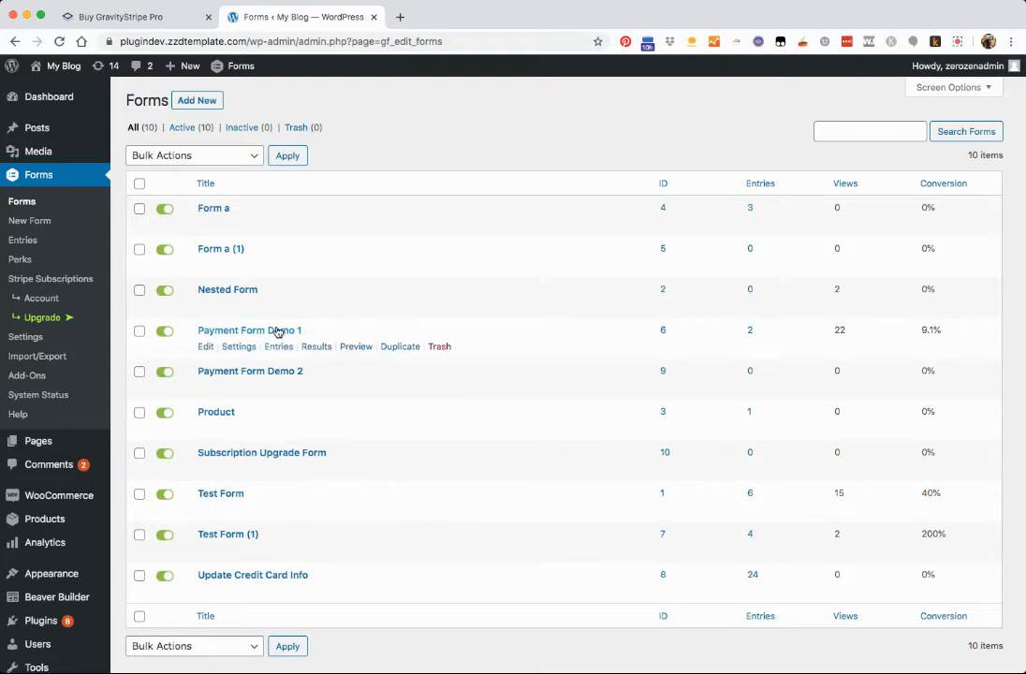
pyautogui.click(239, 347)
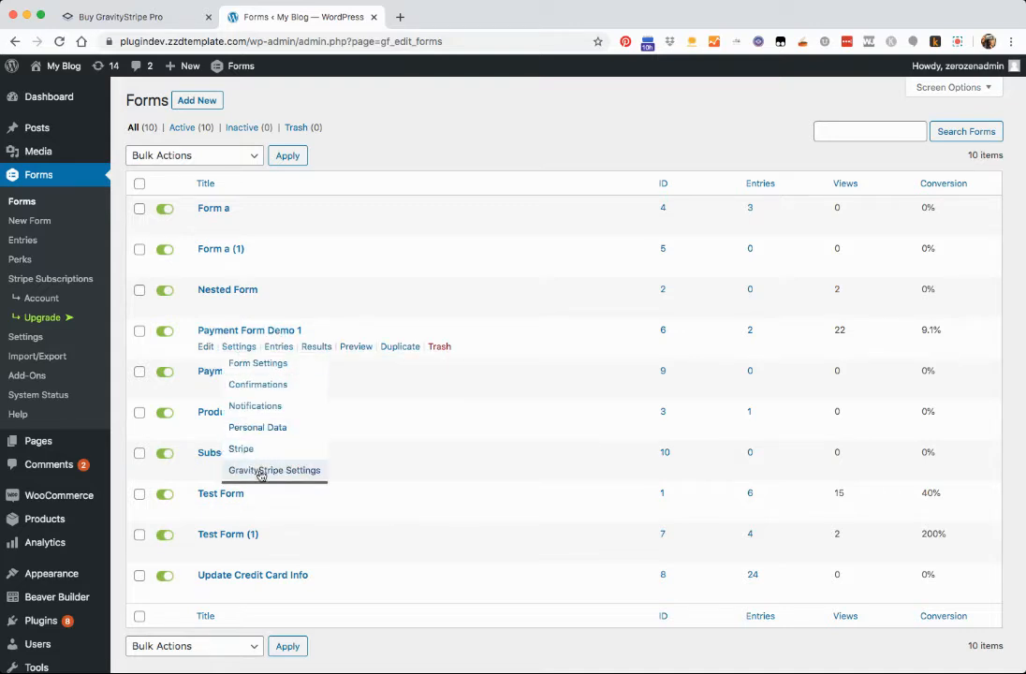
# Open GravityStripe Settings for Payment Form Demo 1 and uncheck all its Pro options
pyautogui.click(274, 470)
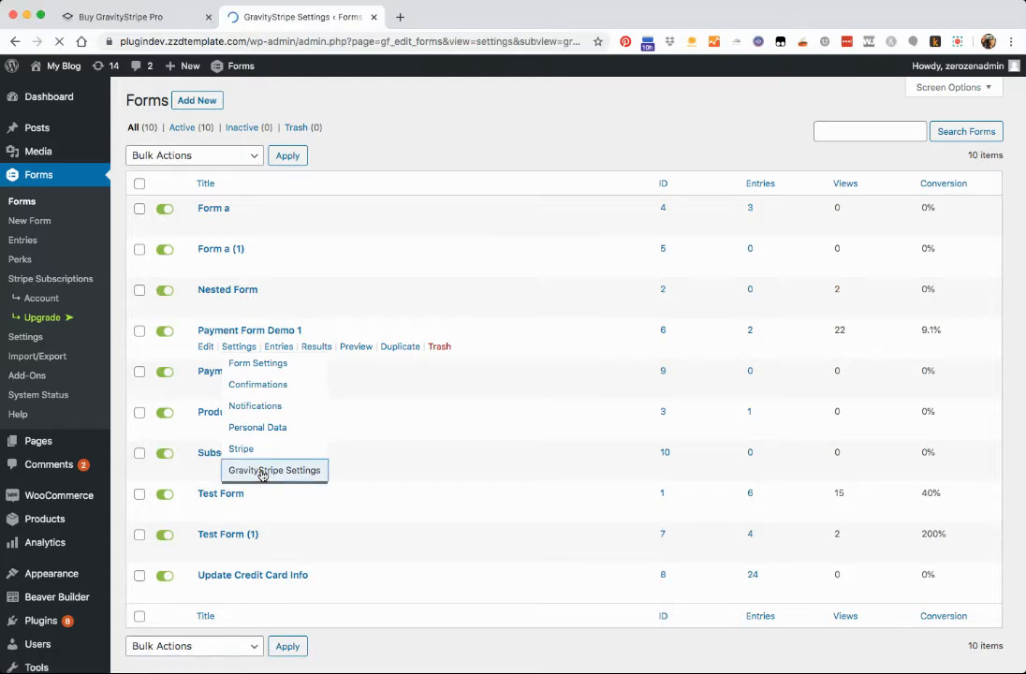
pyautogui.click(275, 470)
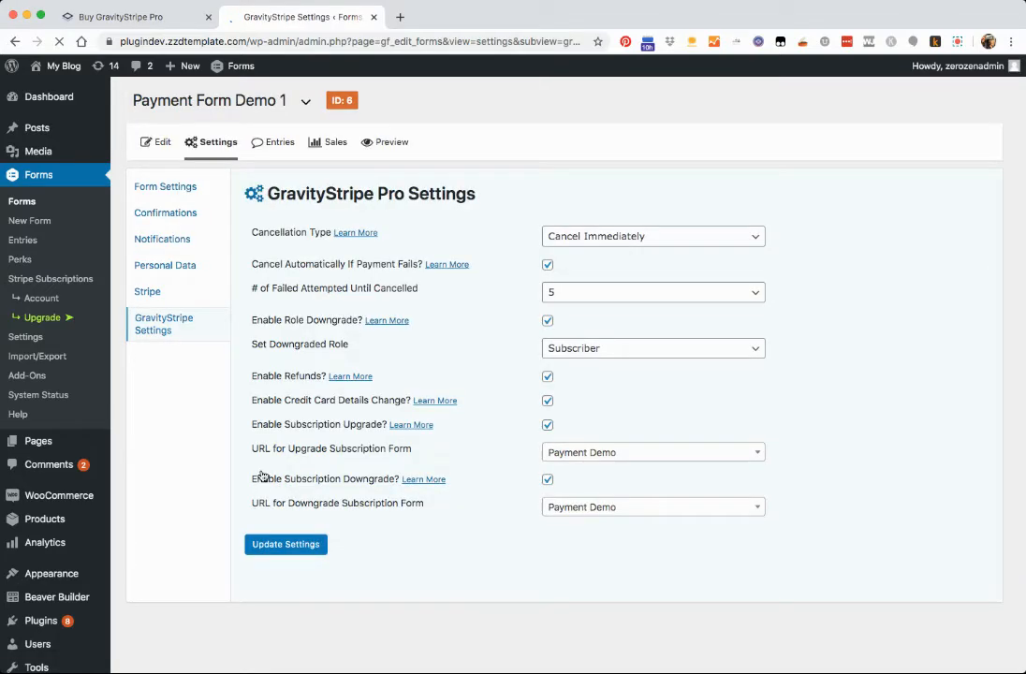
pyautogui.click(547, 264)
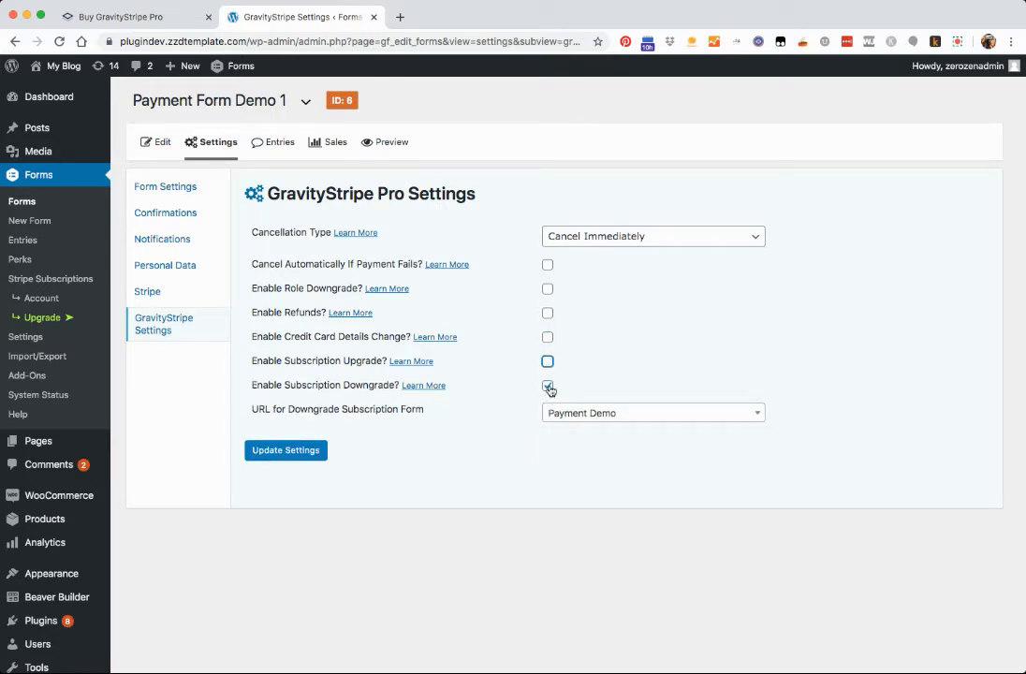
pyautogui.click(548, 385)
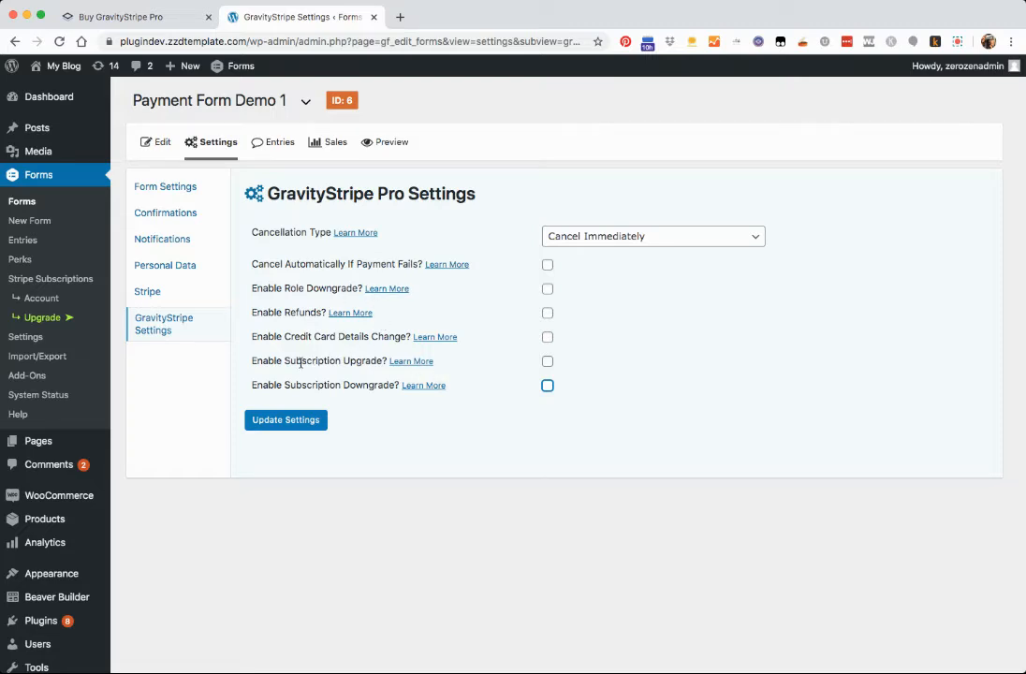
pyautogui.moveTo(347, 397)
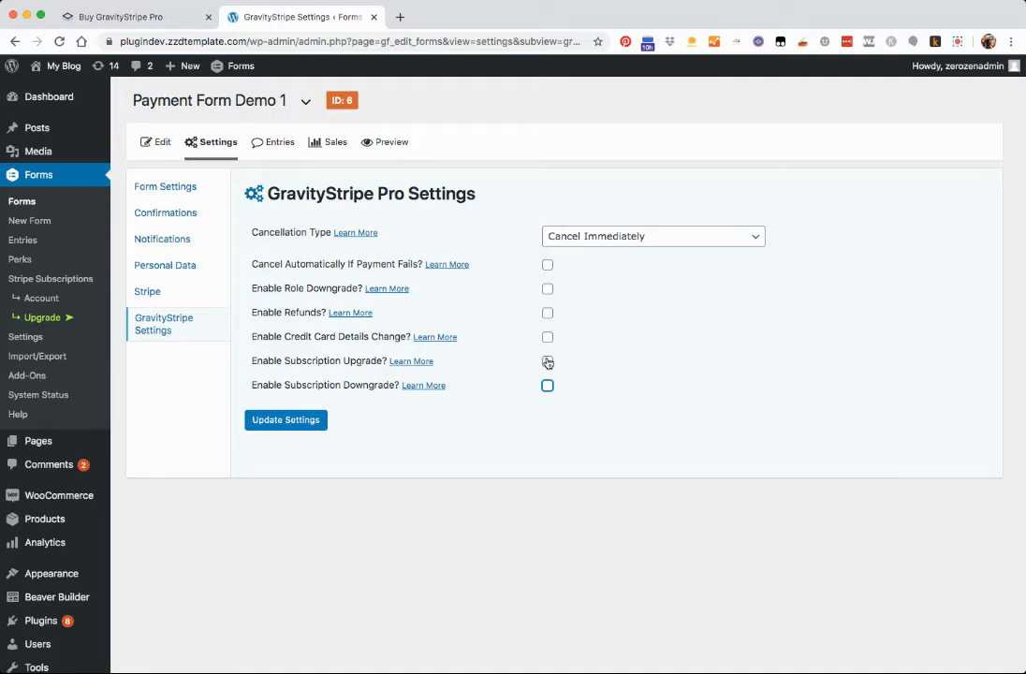
# Check Enable Subscription Upgrade and Enable Subscription Downgrade, then highlight the upgrade form URL label
pyautogui.click(548, 361)
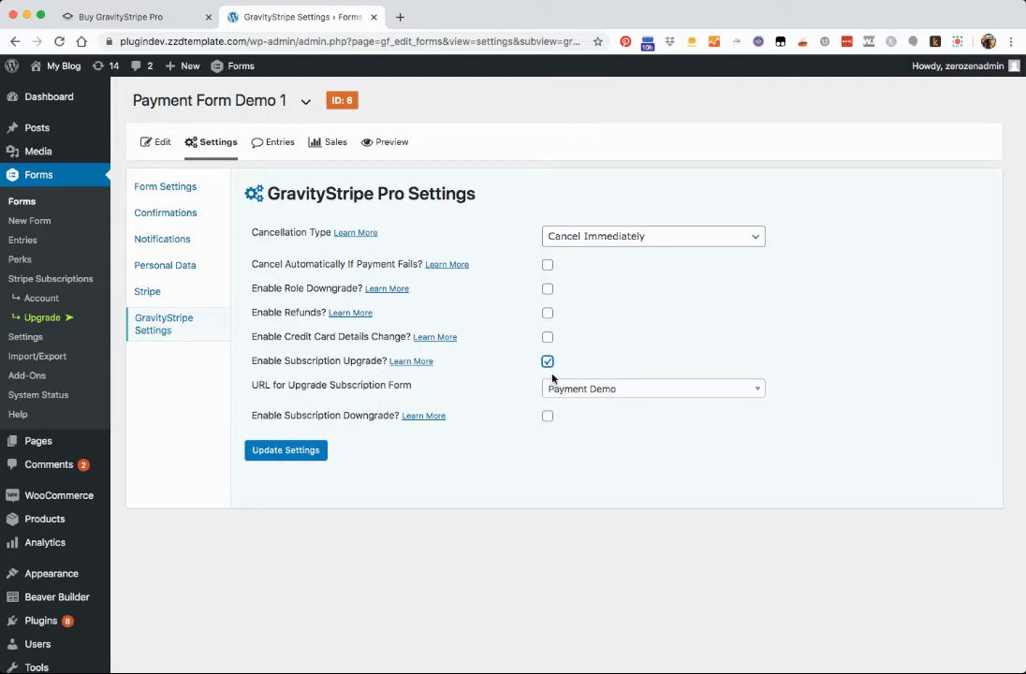
pyautogui.click(548, 416)
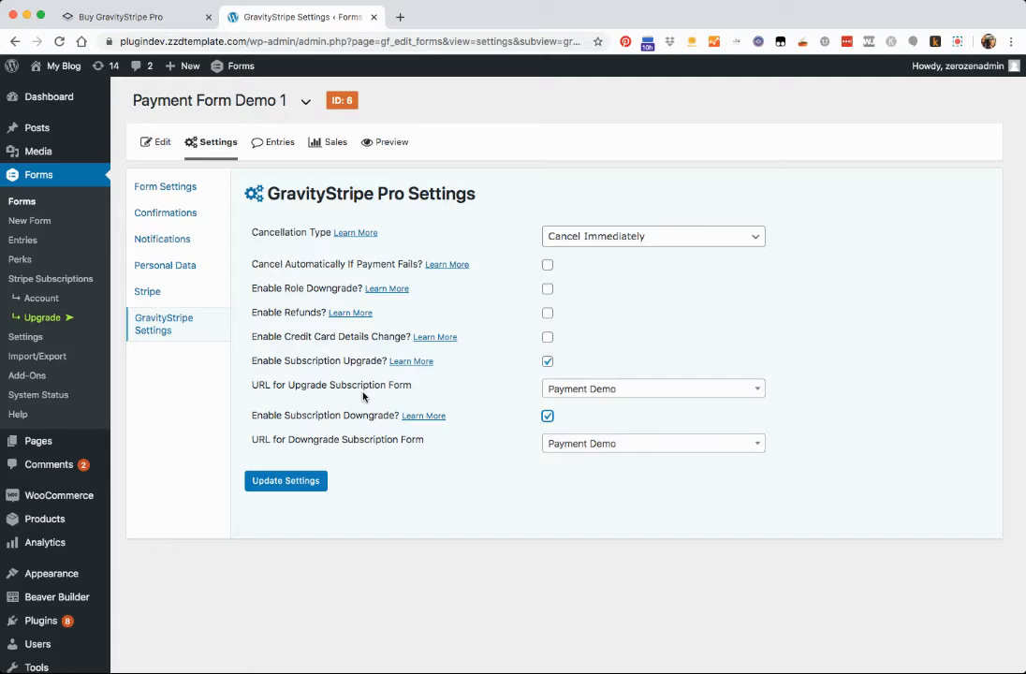
pyautogui.doubleClick(262, 384)
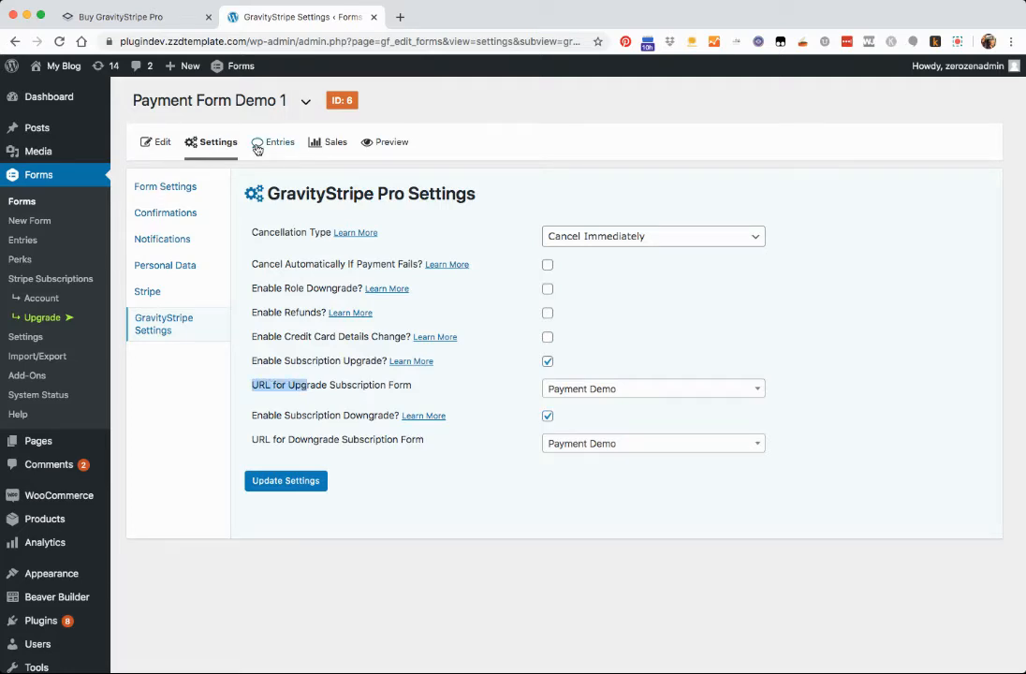
pyautogui.moveTo(337, 380)
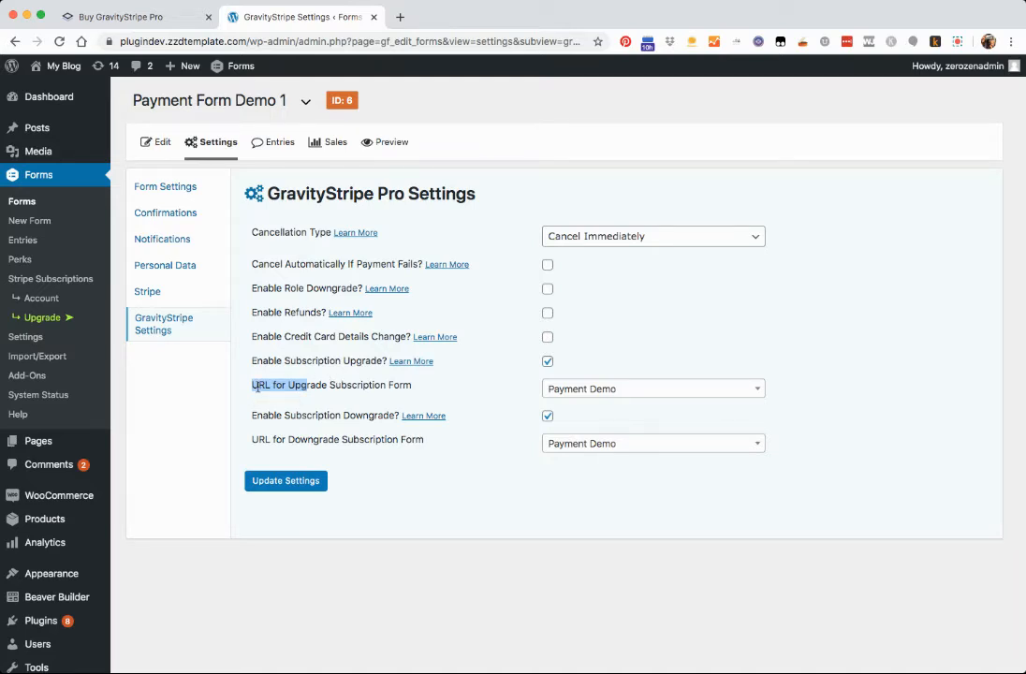
pyautogui.moveTo(611, 372)
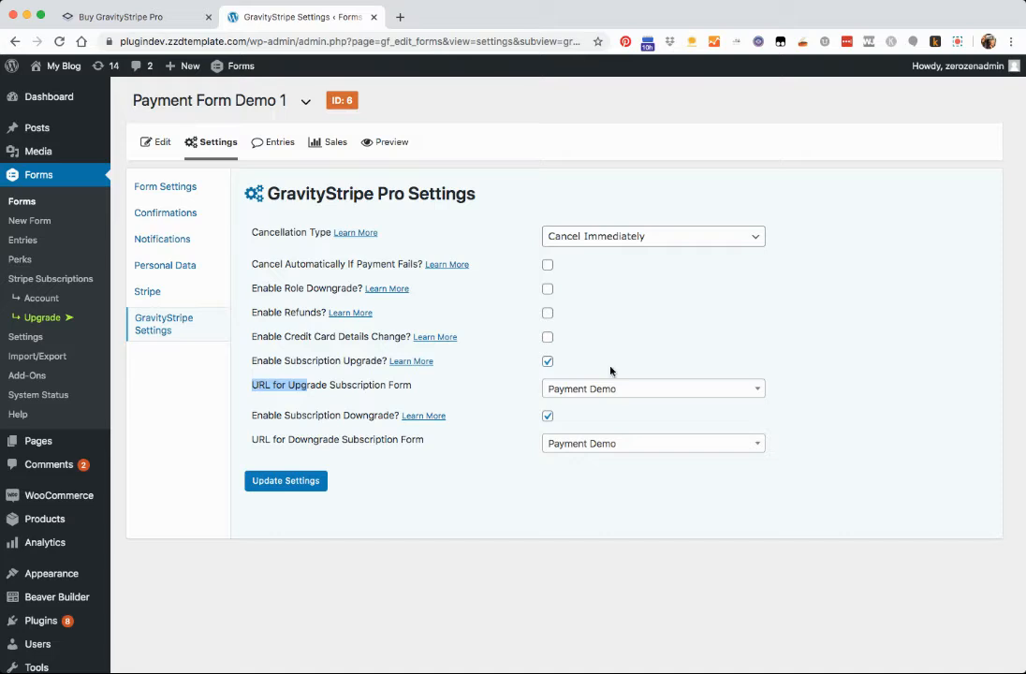
# Pick Form A2 in the URL for Upgrade Subscription Form dropdown
pyautogui.click(653, 389)
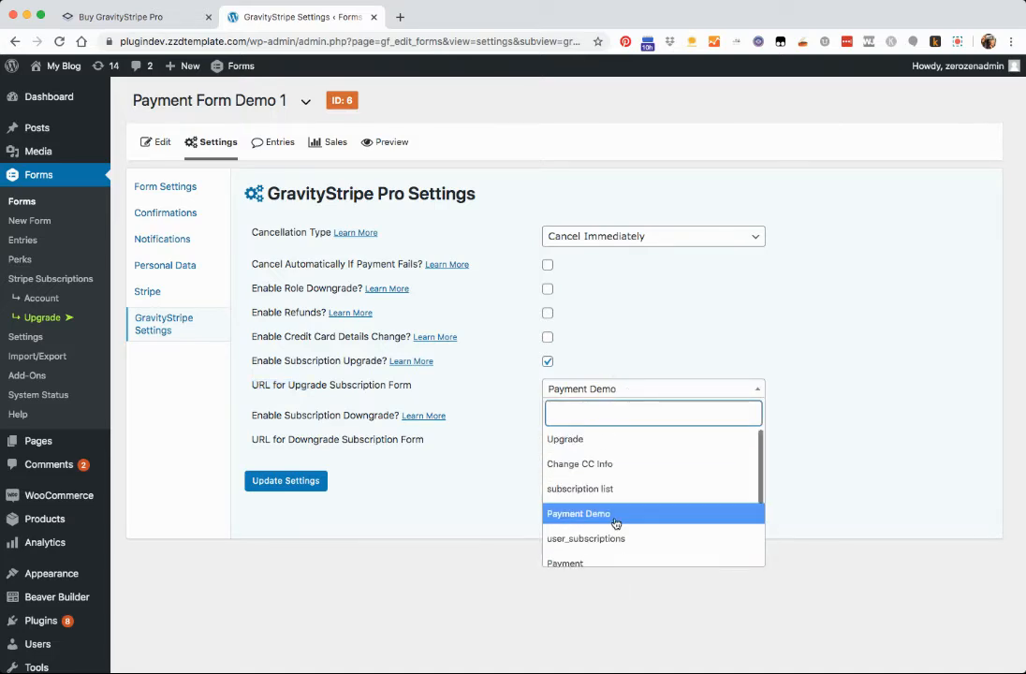
pyautogui.moveTo(613, 489)
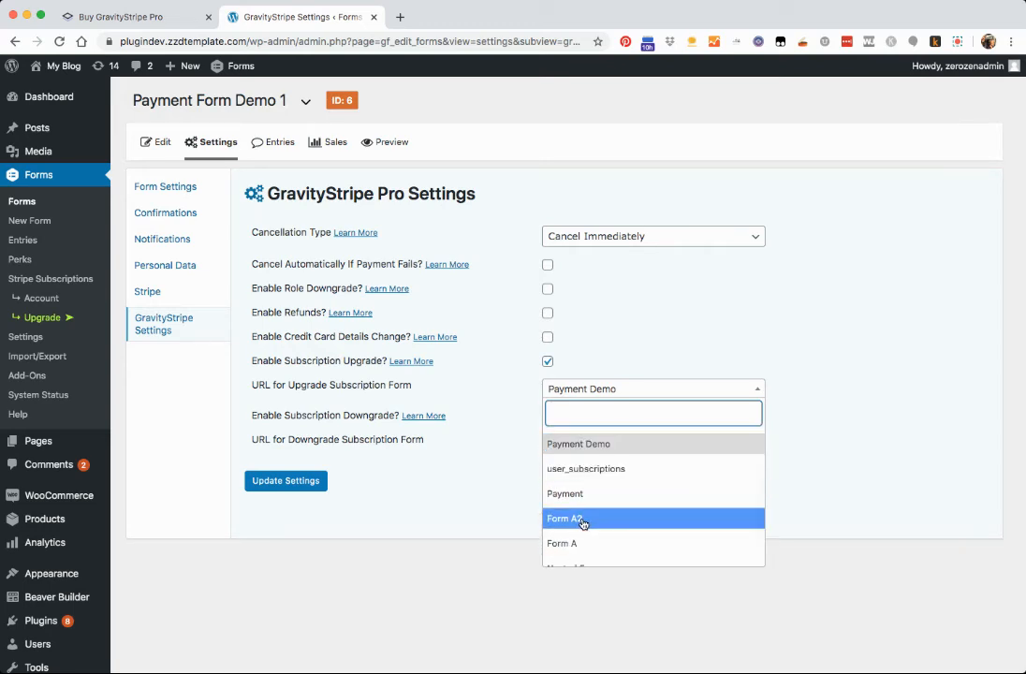
pyautogui.click(565, 517)
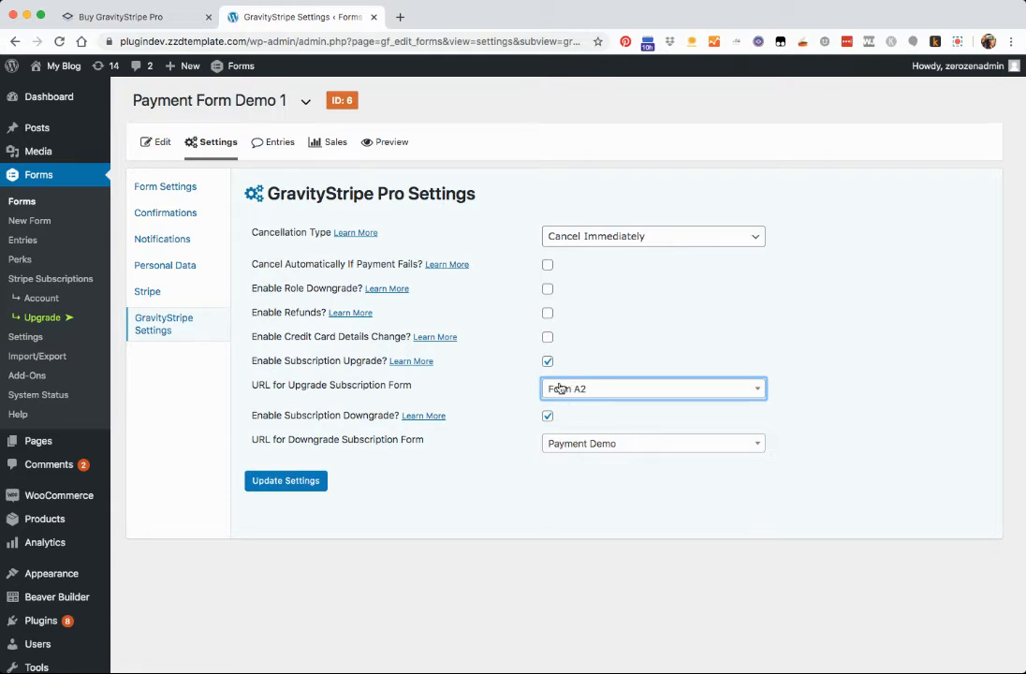
pyautogui.moveTo(341, 410)
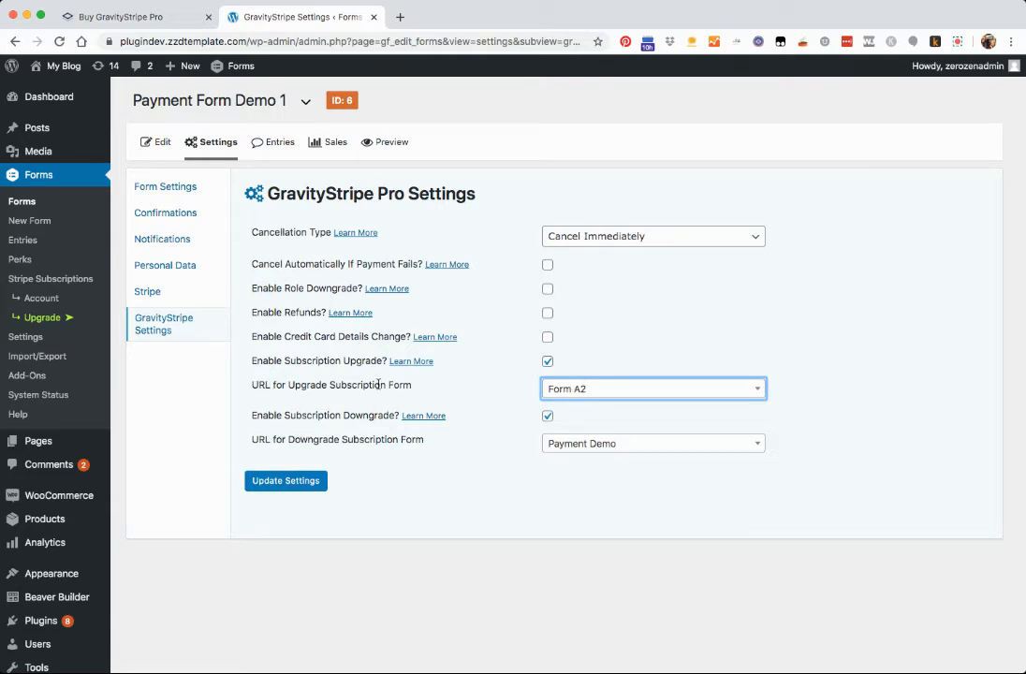
pyautogui.moveTo(476, 418)
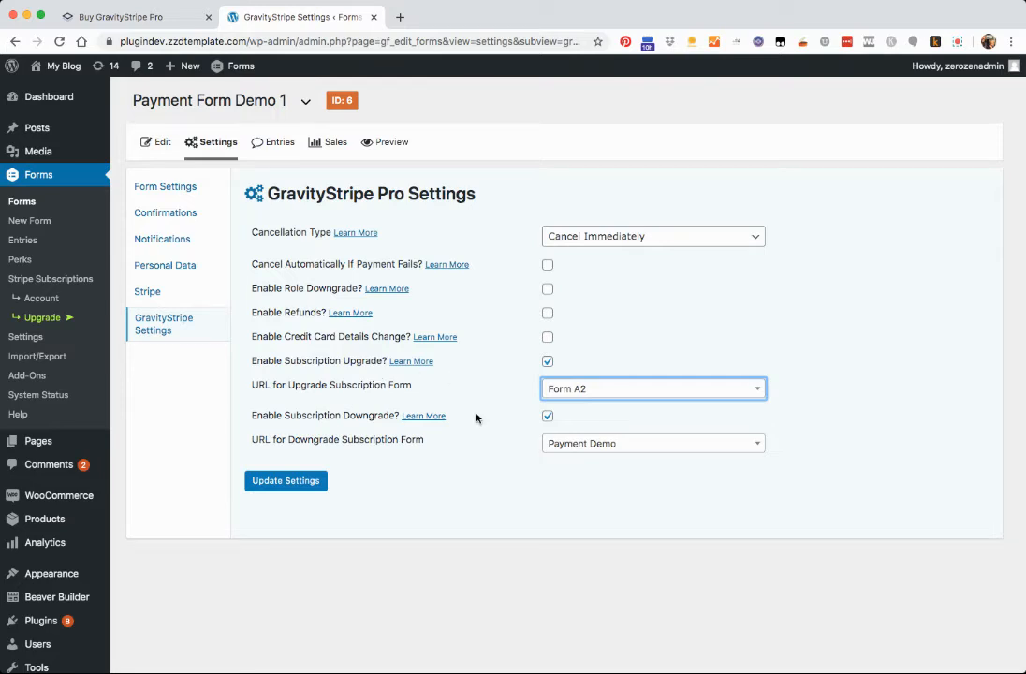
pyautogui.moveTo(414, 383)
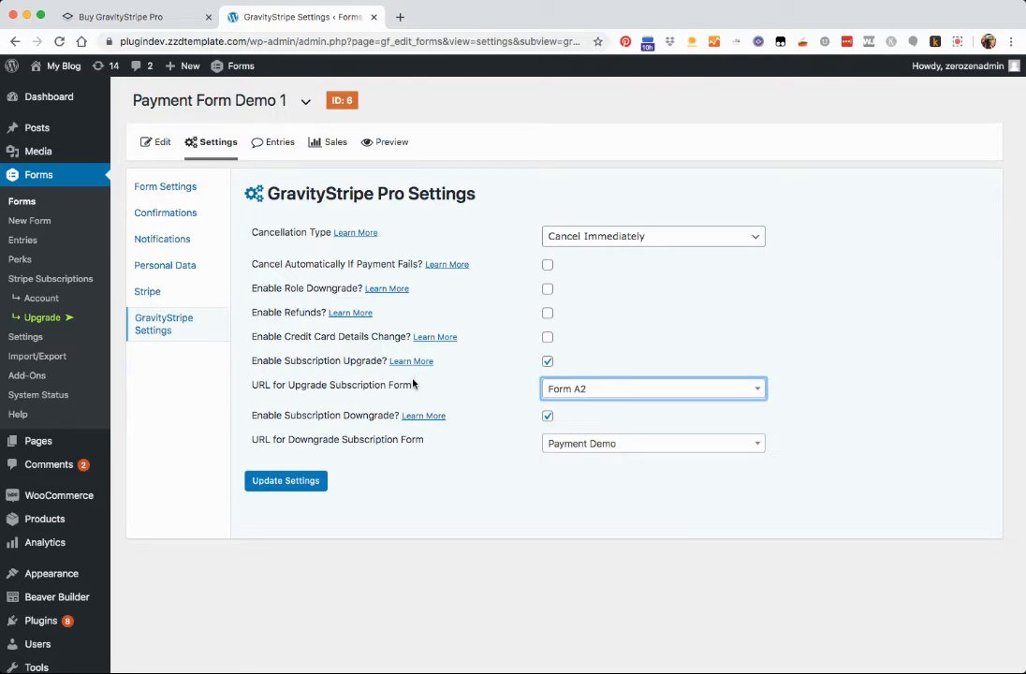
pyautogui.moveTo(246, 453)
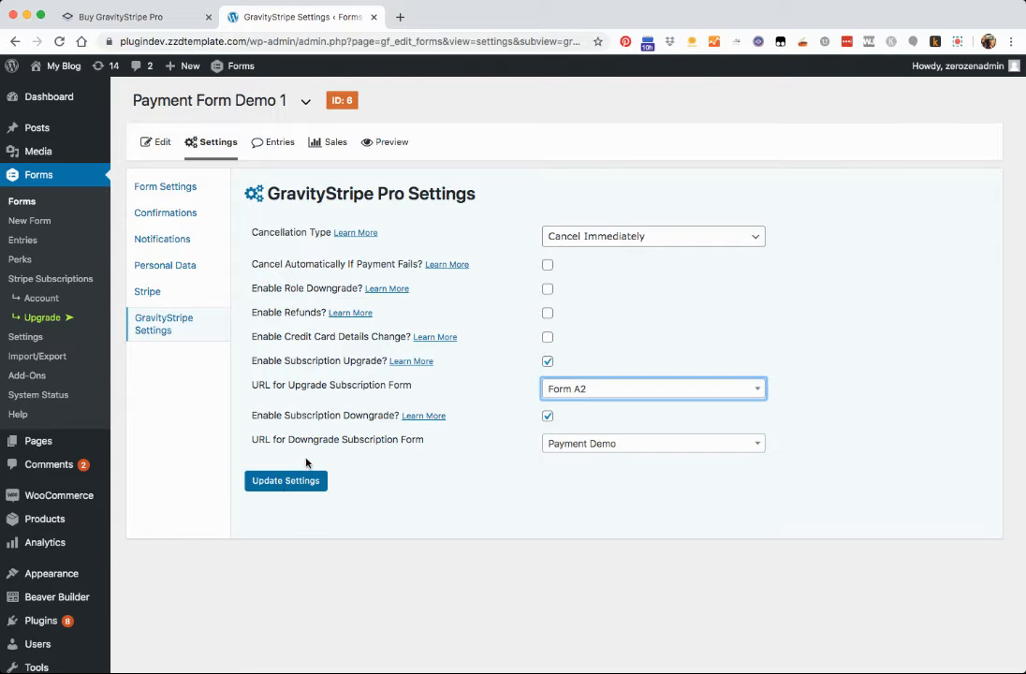
pyautogui.moveTo(618, 444)
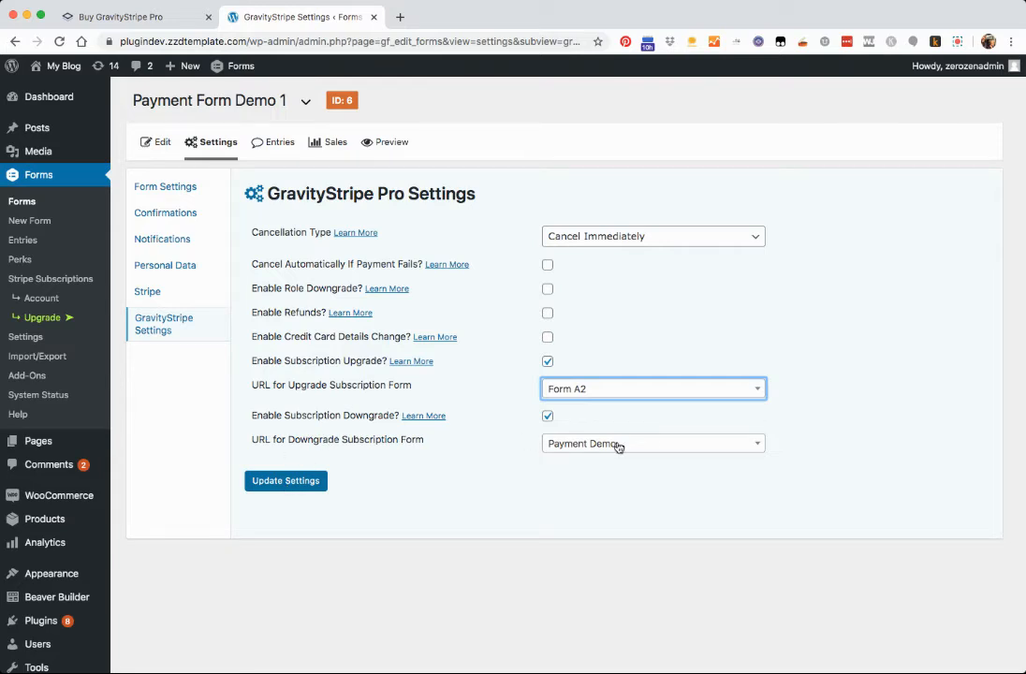
# Choose Payment as the URL for Downgrade Subscription Form
pyautogui.click(652, 442)
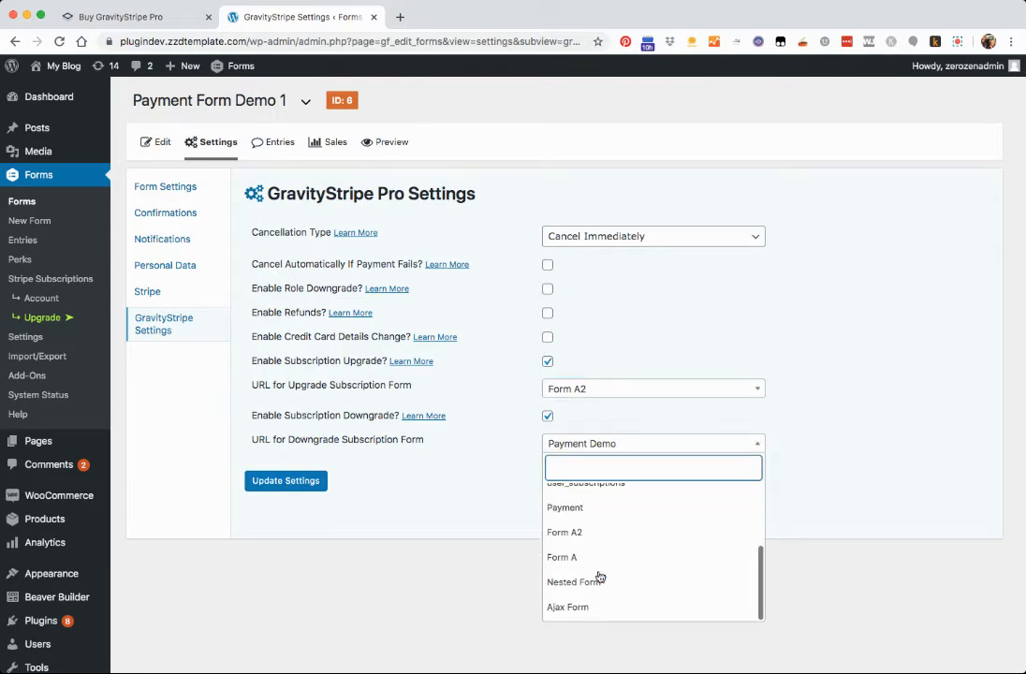
pyautogui.scroll(-3)
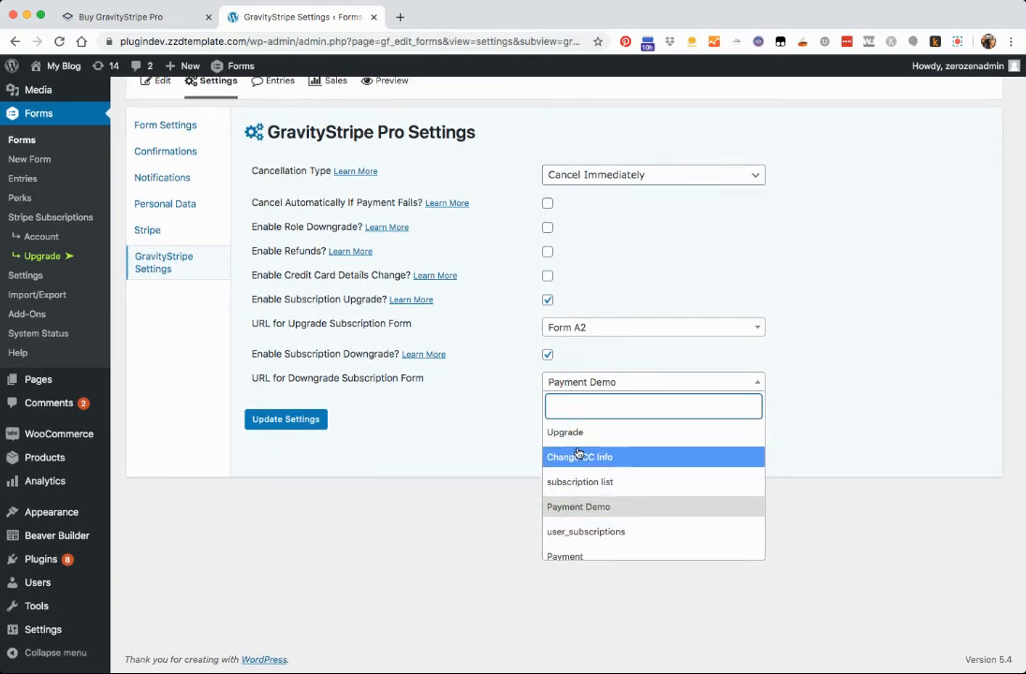
pyautogui.moveTo(618, 515)
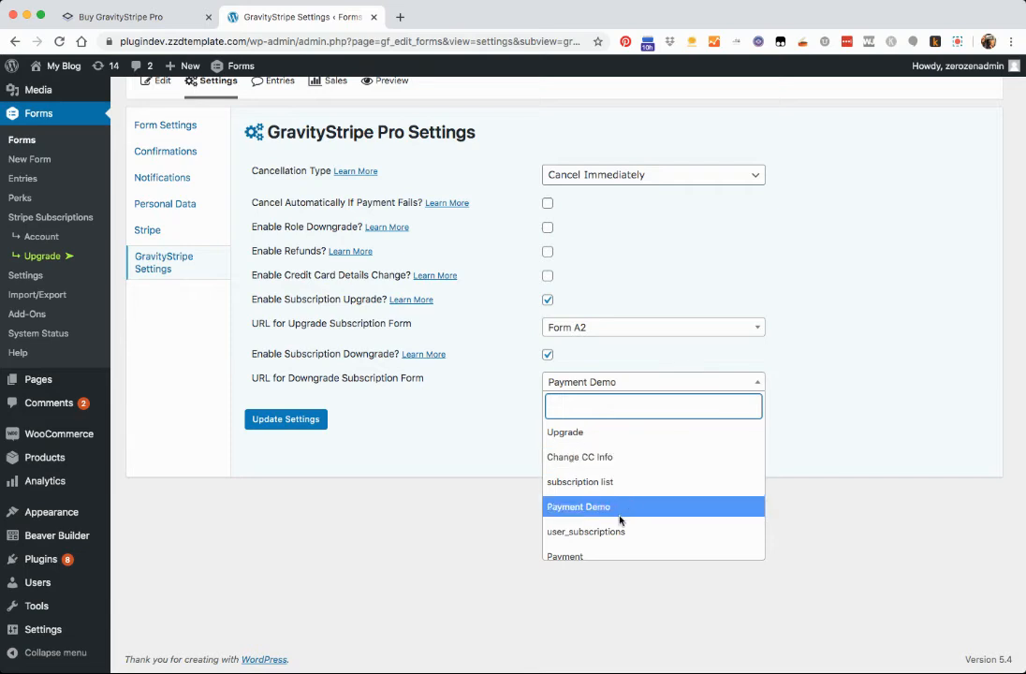
pyautogui.click(564, 555)
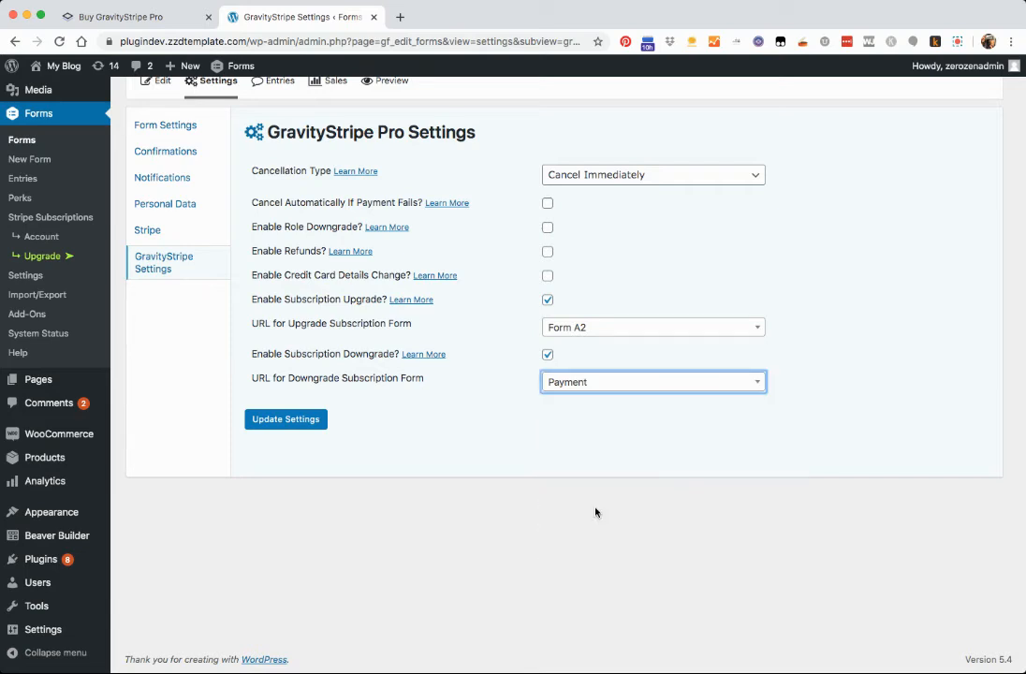
# Save the GravityStripe settings with Update Settings
pyautogui.click(286, 419)
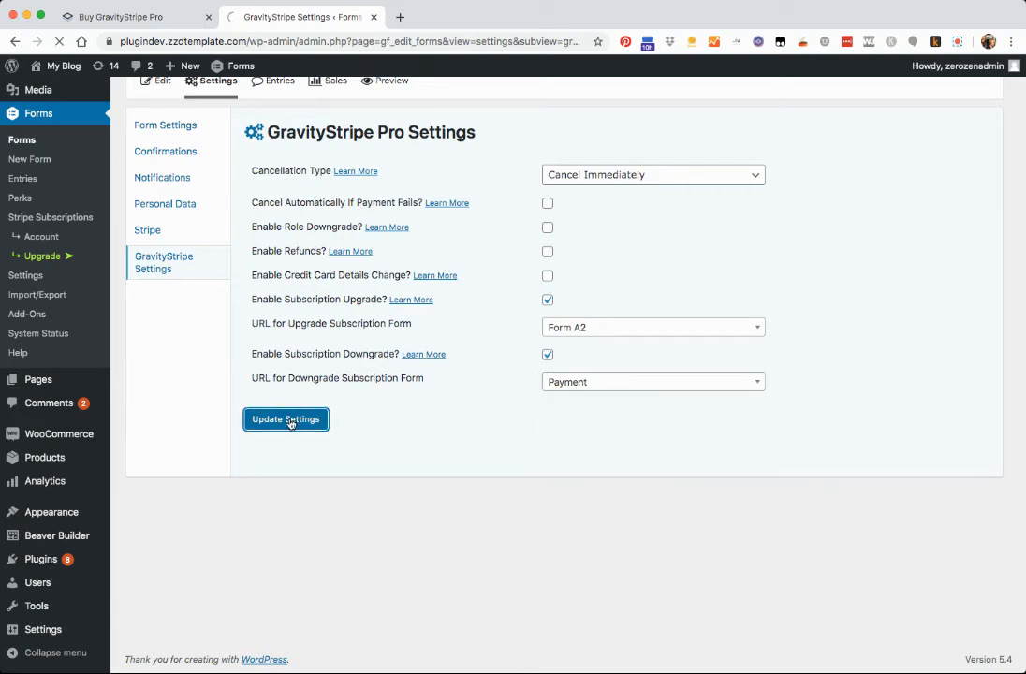
pyautogui.click(285, 419)
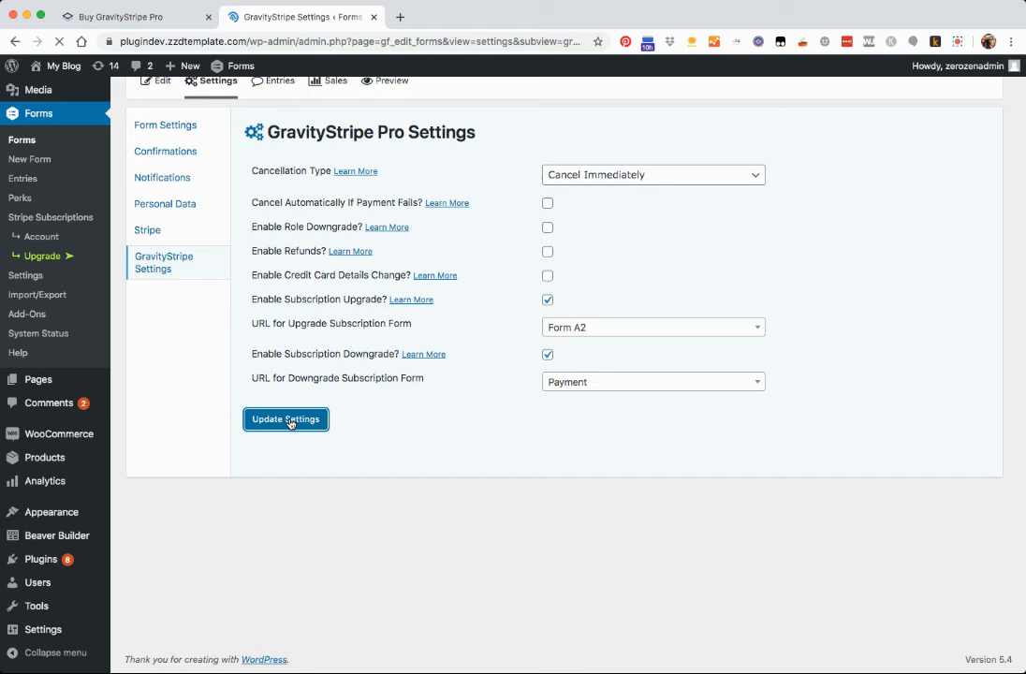
pyautogui.click(286, 419)
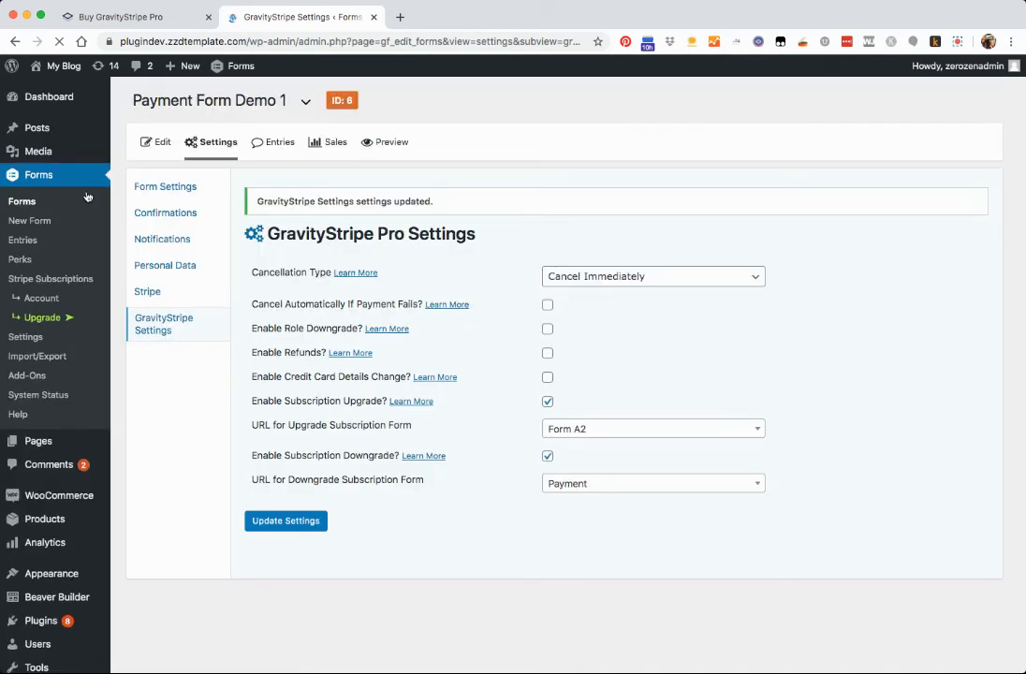
# From the Pages list, view the user_subscriptions page on the live site
pyautogui.click(38, 441)
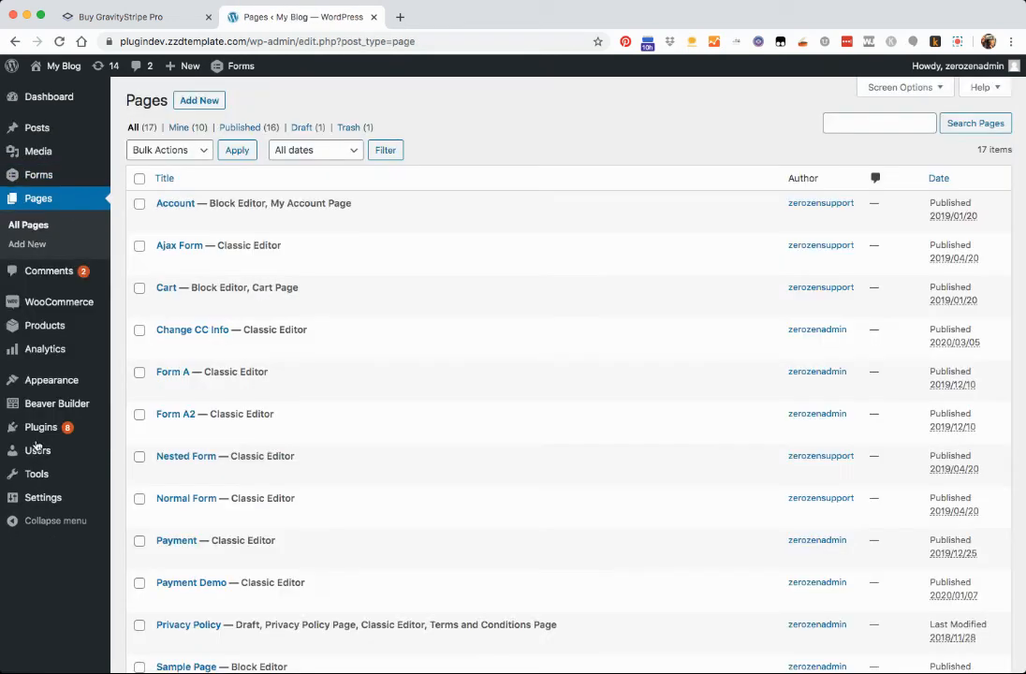
pyautogui.scroll(-3)
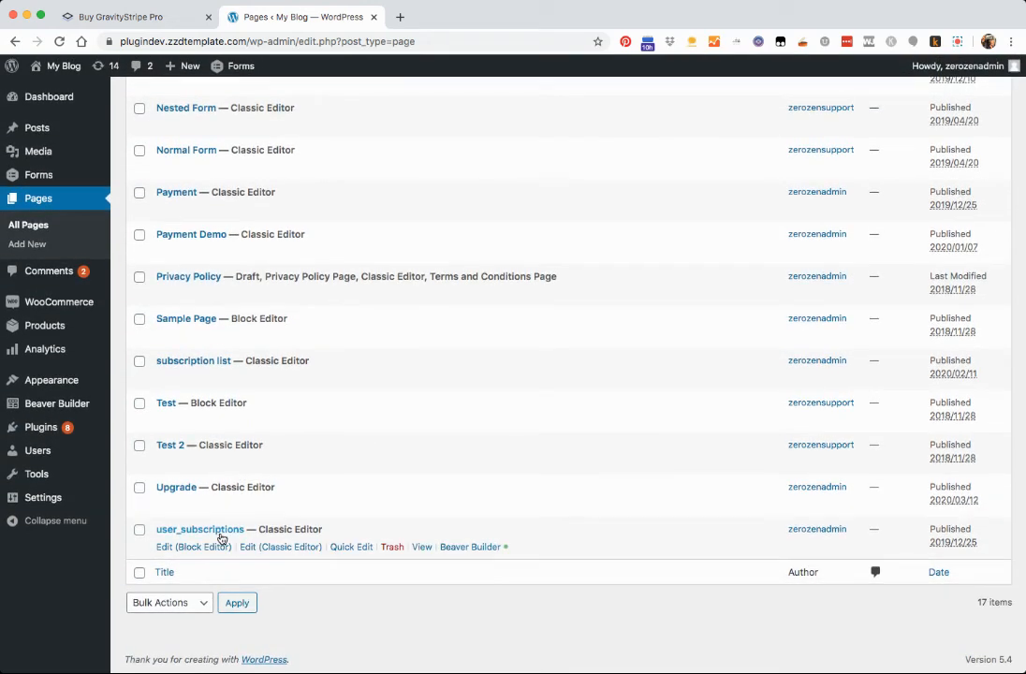
pyautogui.moveTo(470, 547)
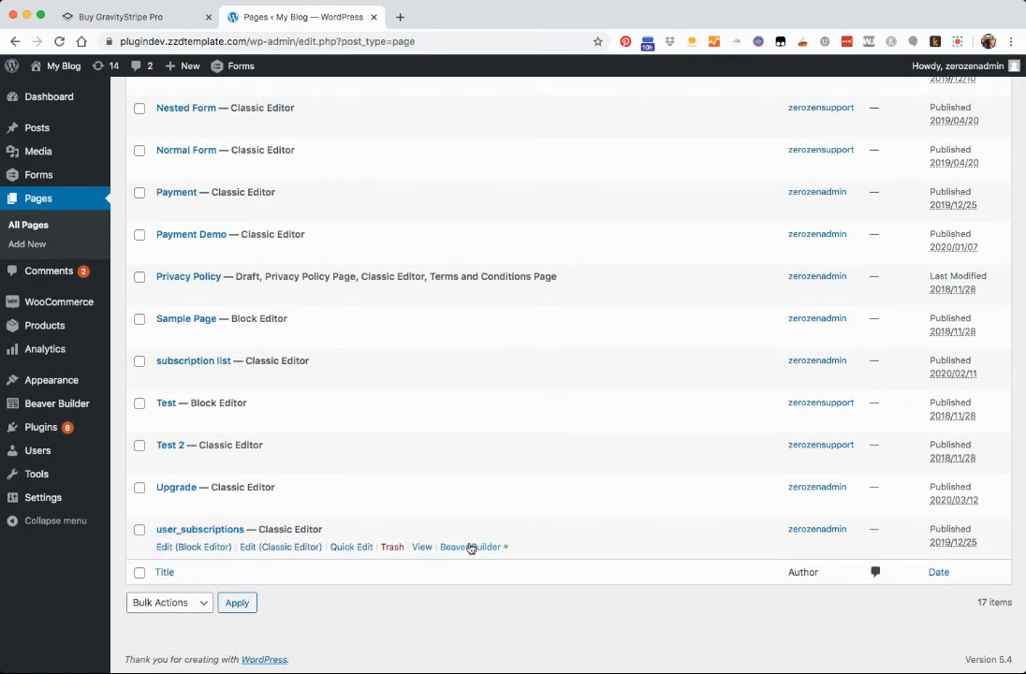
pyautogui.moveTo(421, 551)
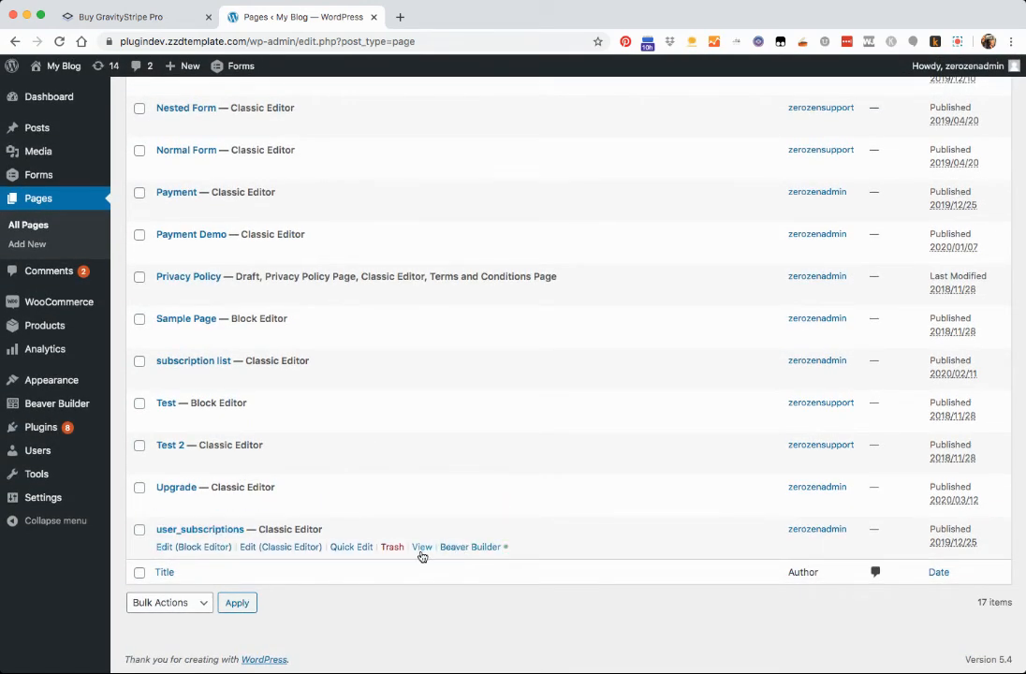
pyautogui.click(421, 547)
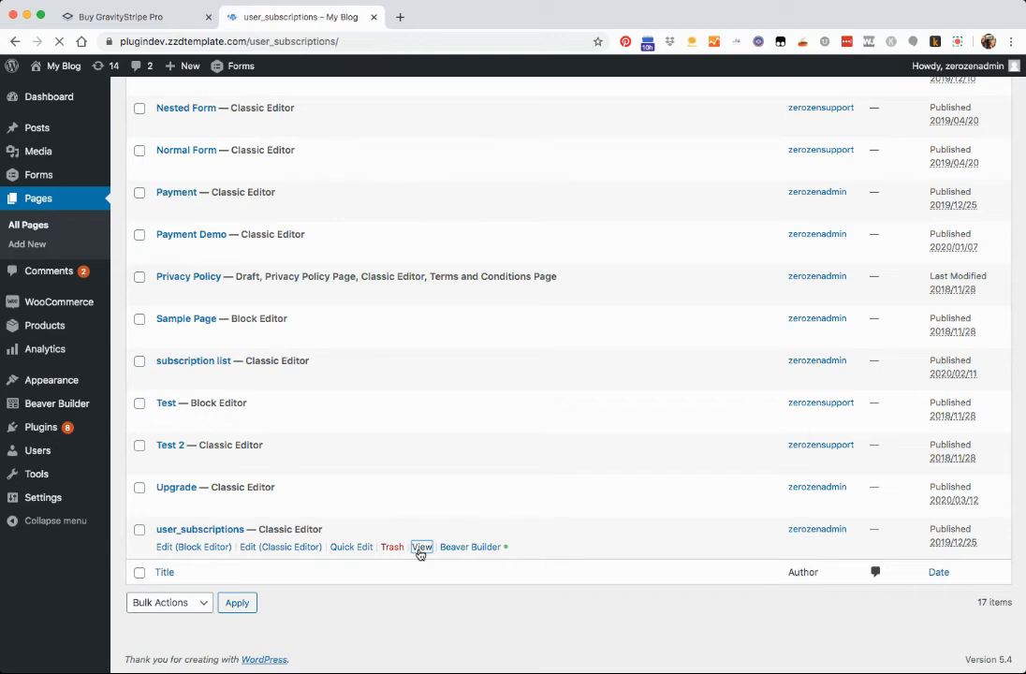
pyautogui.click(421, 547)
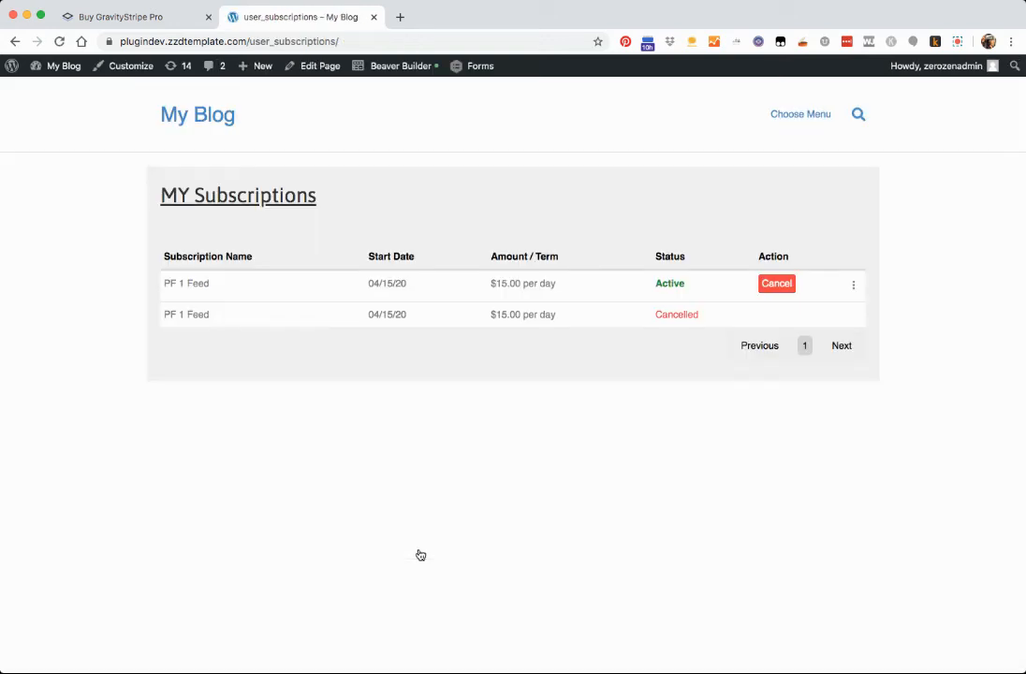
pyautogui.moveTo(361, 275)
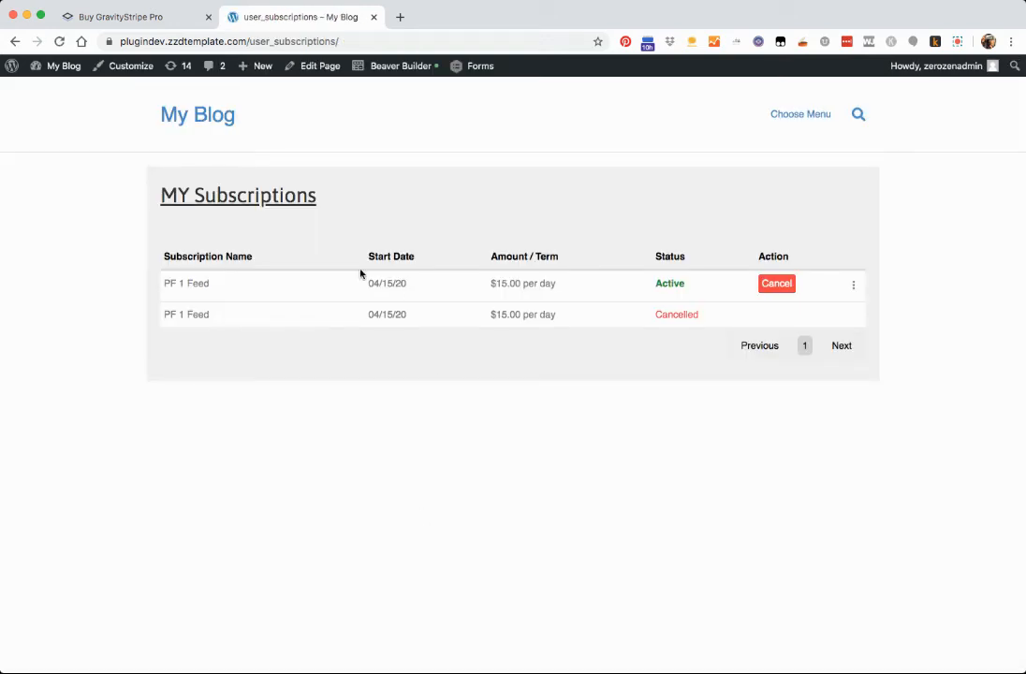
pyautogui.moveTo(355, 212)
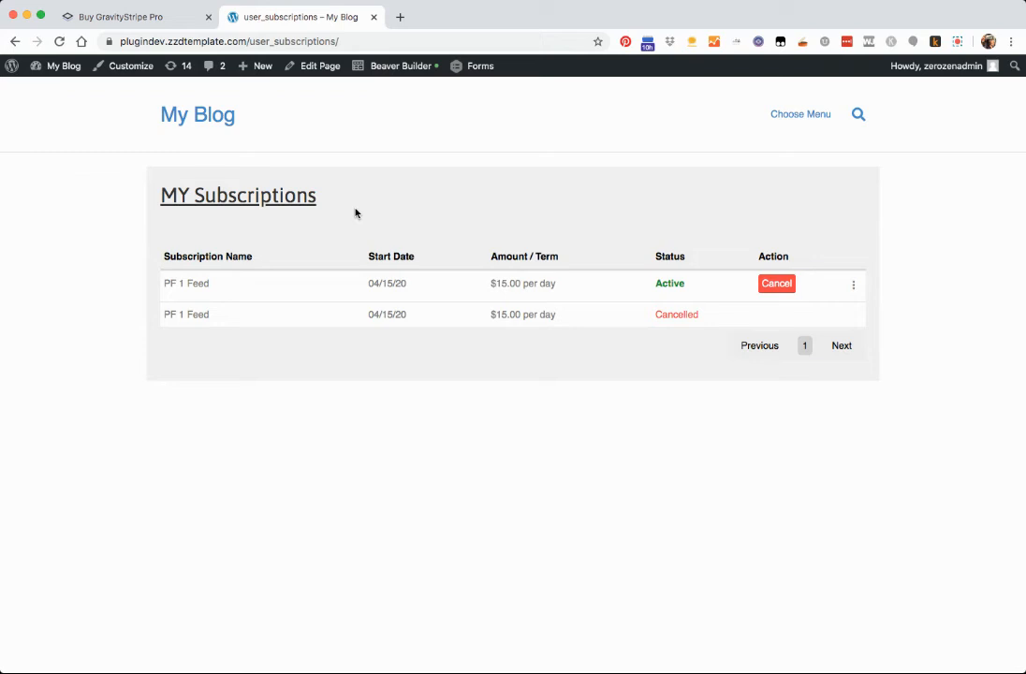
pyautogui.moveTo(294, 314)
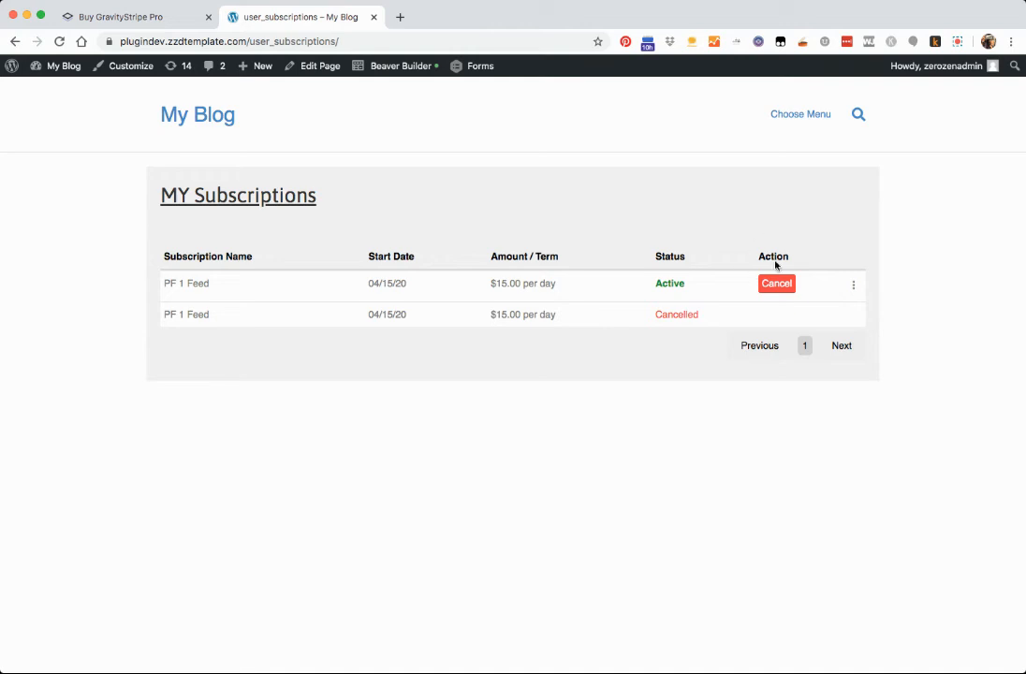
pyautogui.moveTo(857, 286)
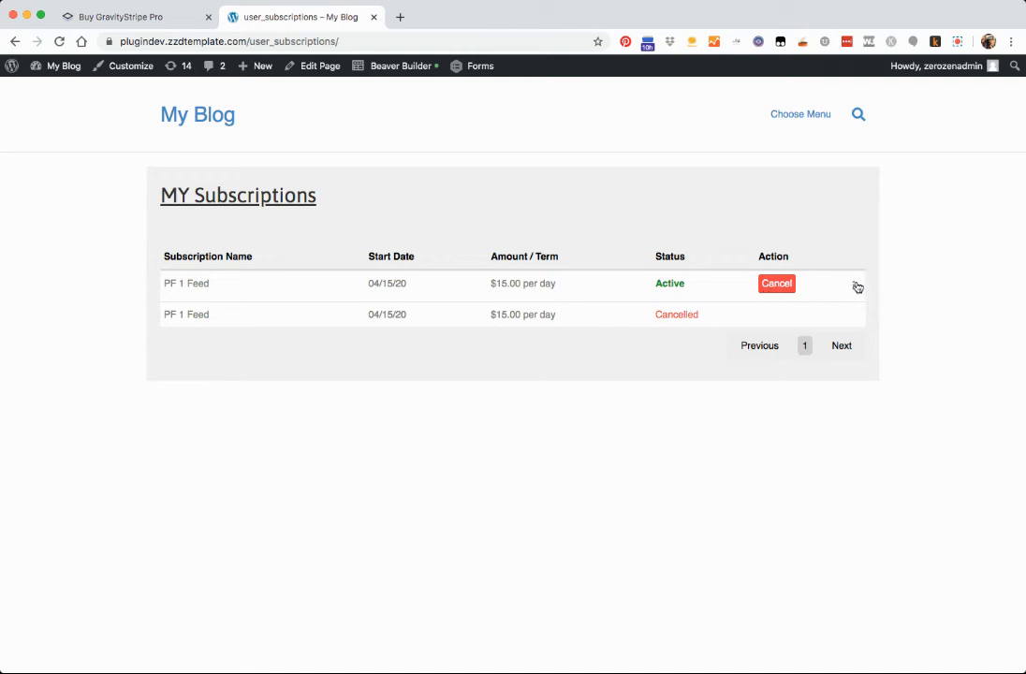
# Open the three-dot menu on the active PF 1 Feed subscription row
pyautogui.click(853, 284)
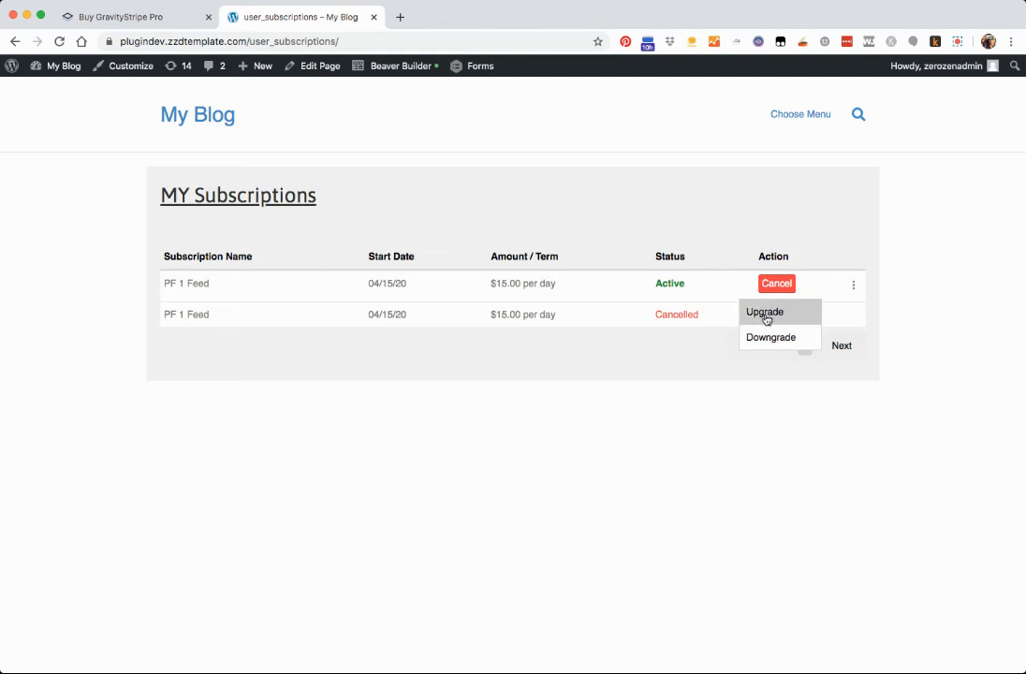
# Follow the Upgrade link to Form A2, then reopen the menu and follow Downgrade
pyautogui.click(765, 312)
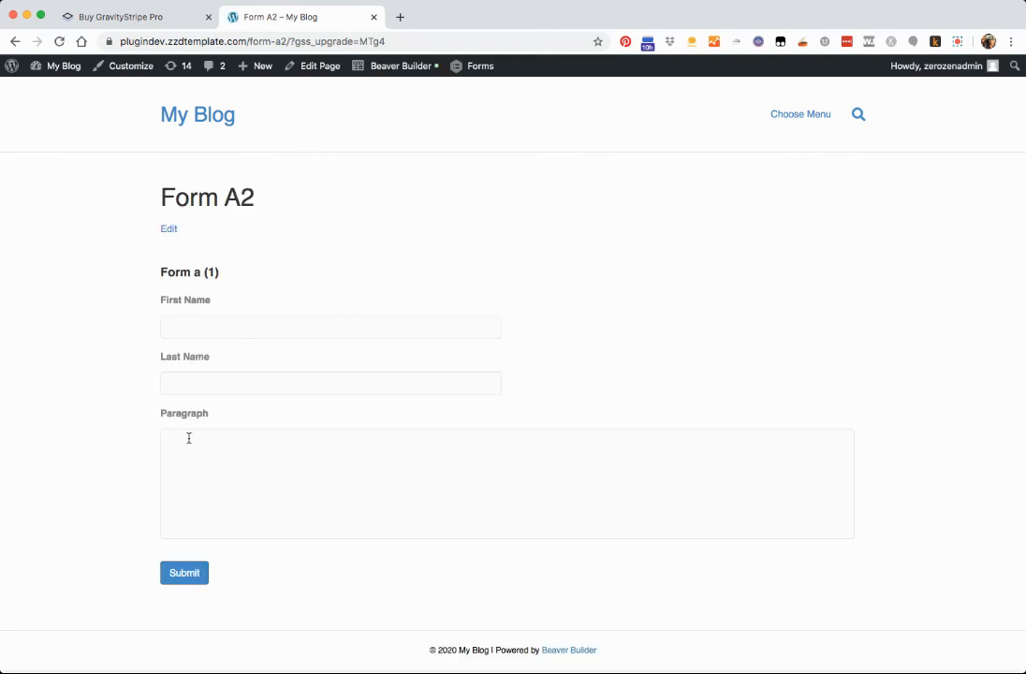
pyautogui.moveTo(206, 217)
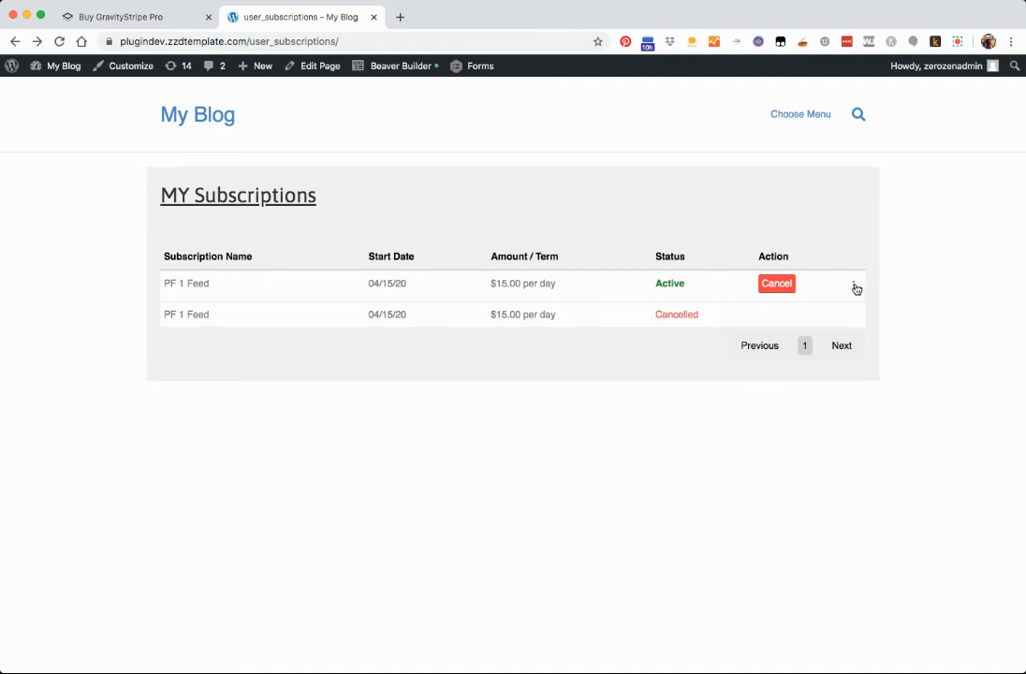
pyautogui.moveTo(855, 289)
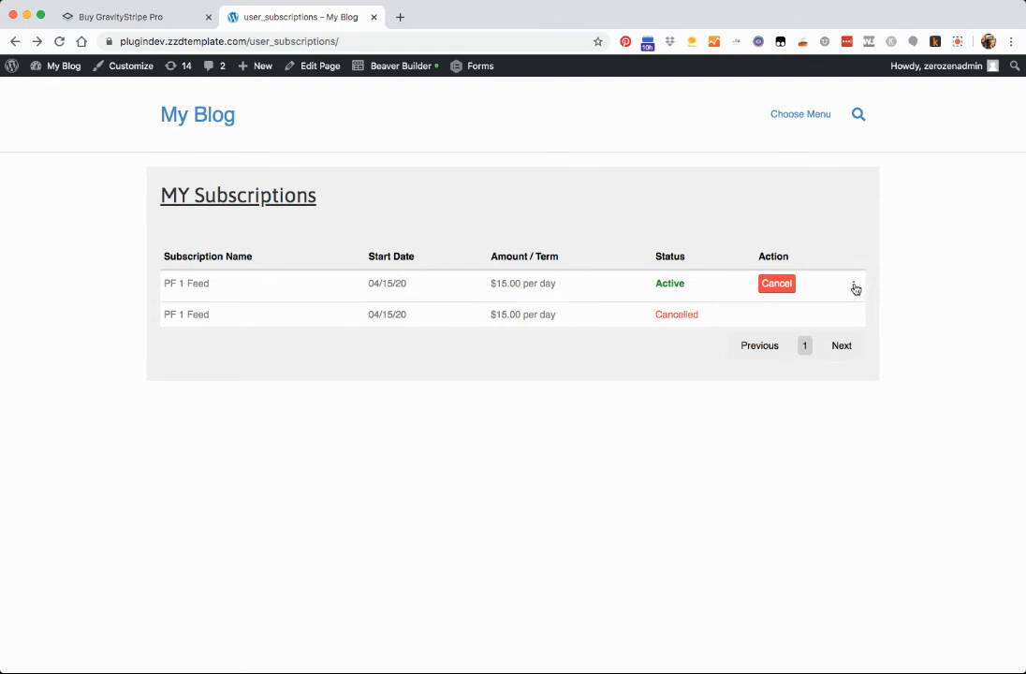
pyautogui.click(853, 284)
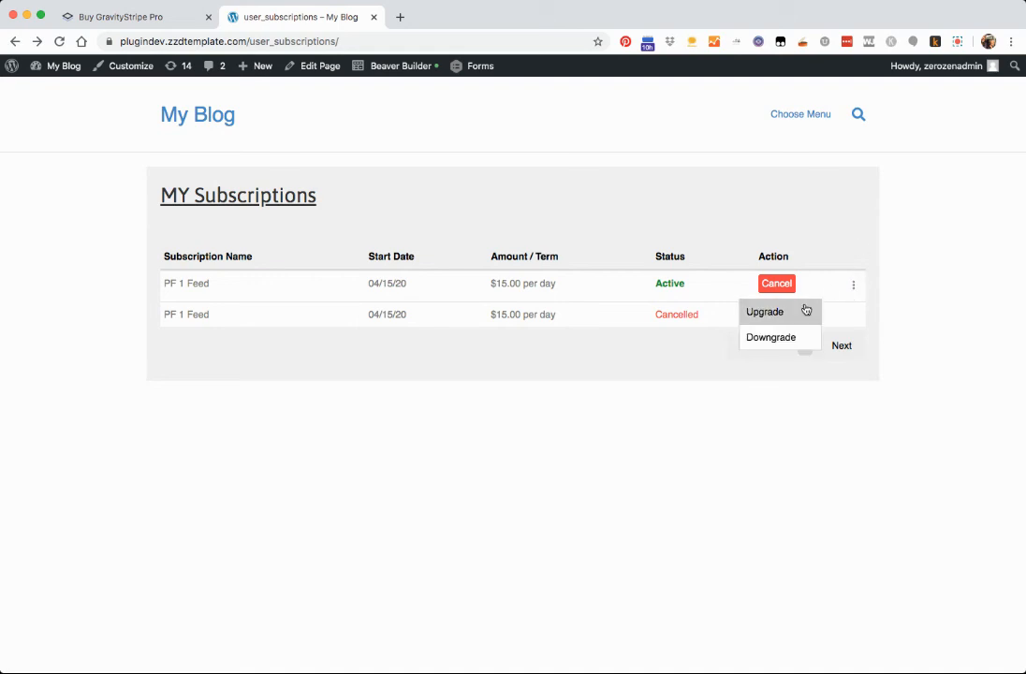
pyautogui.click(770, 337)
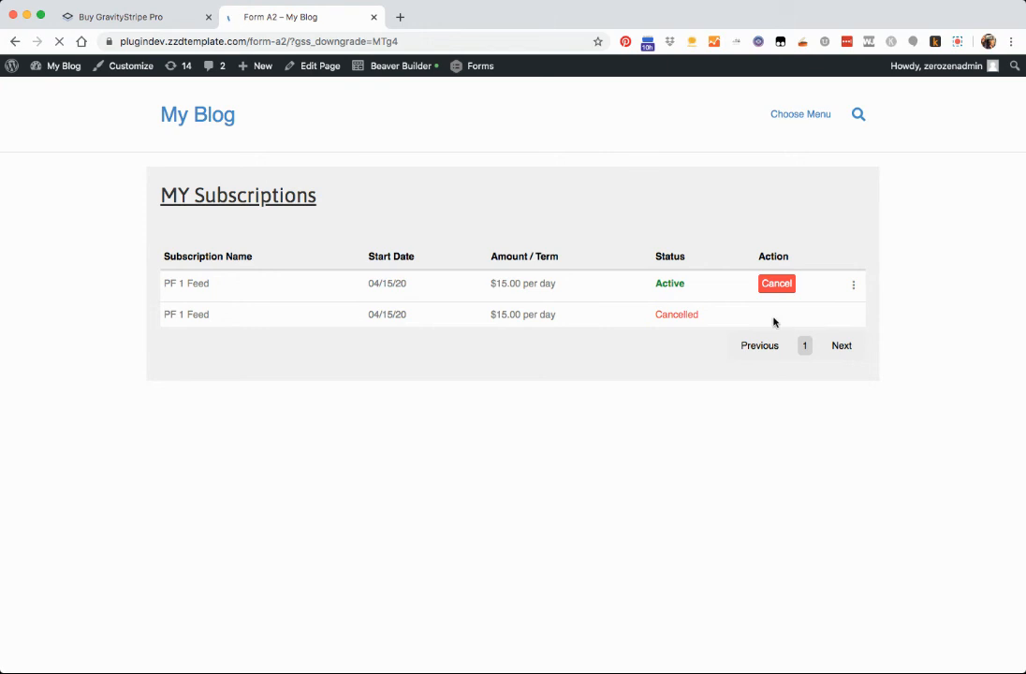